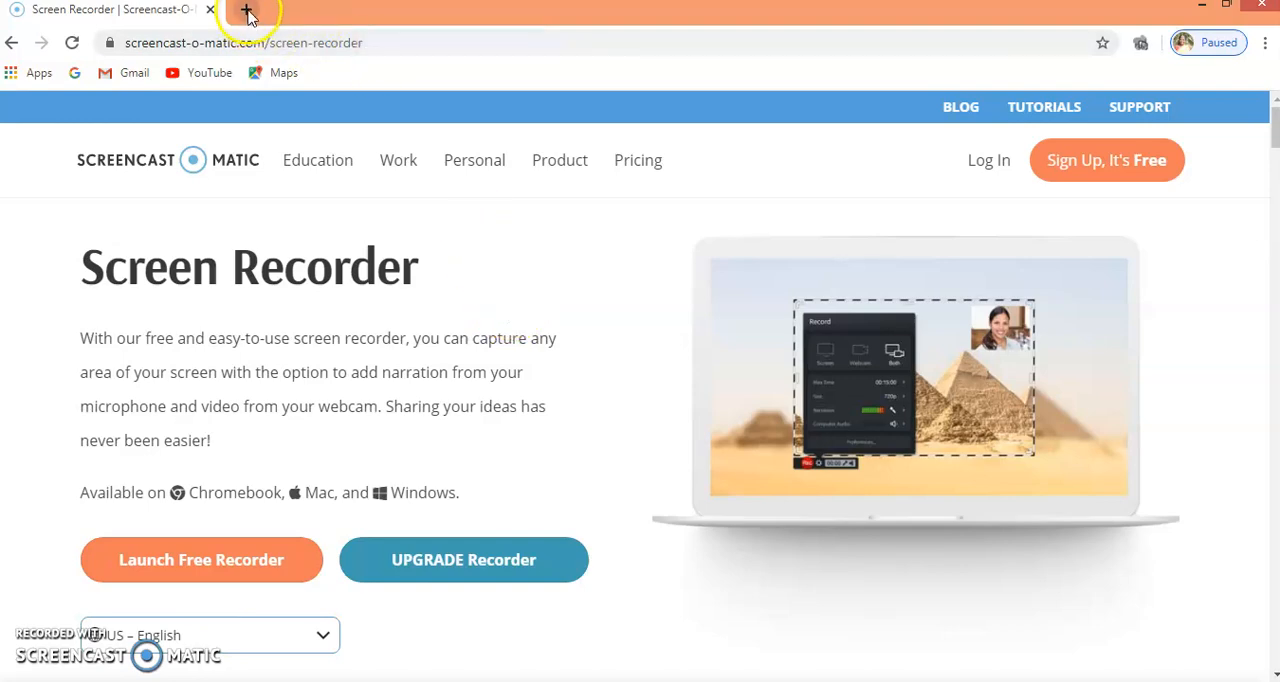
- Open a new browser tab and head to the Google Forms site by entering 'forms'
{"action": "left_click", "coordinate": [246, 12]}
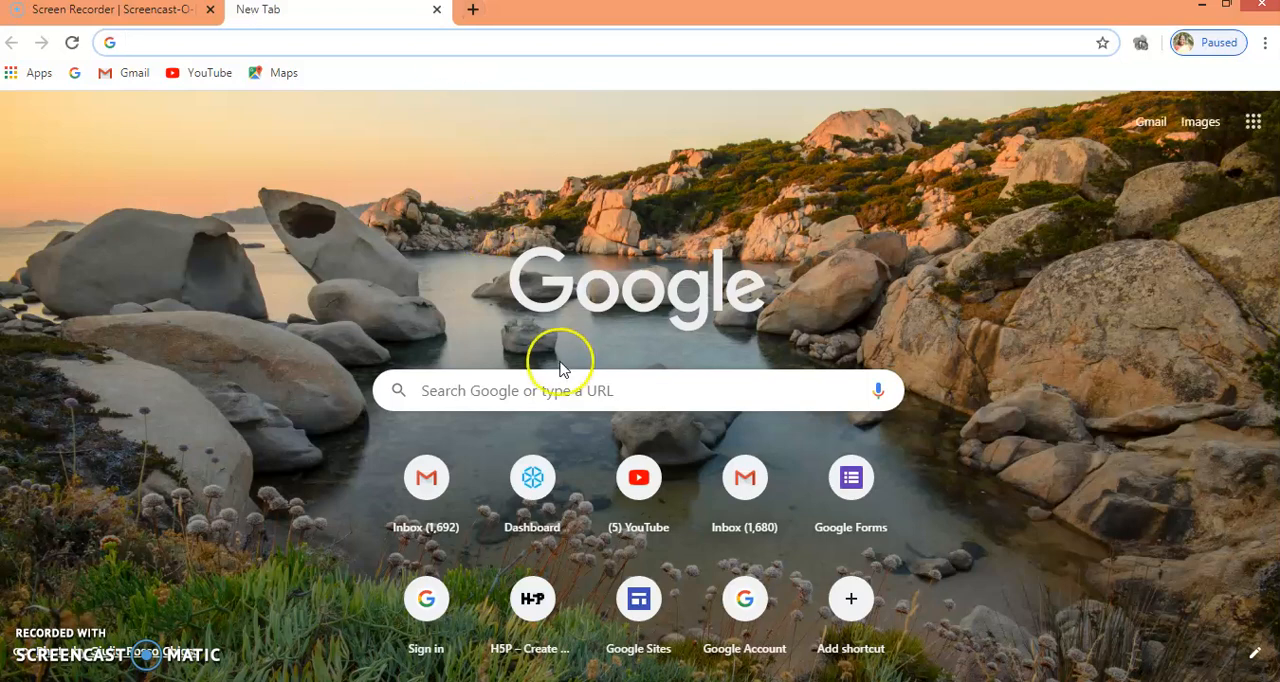
{"action": "left_click", "coordinate": [638, 390]}
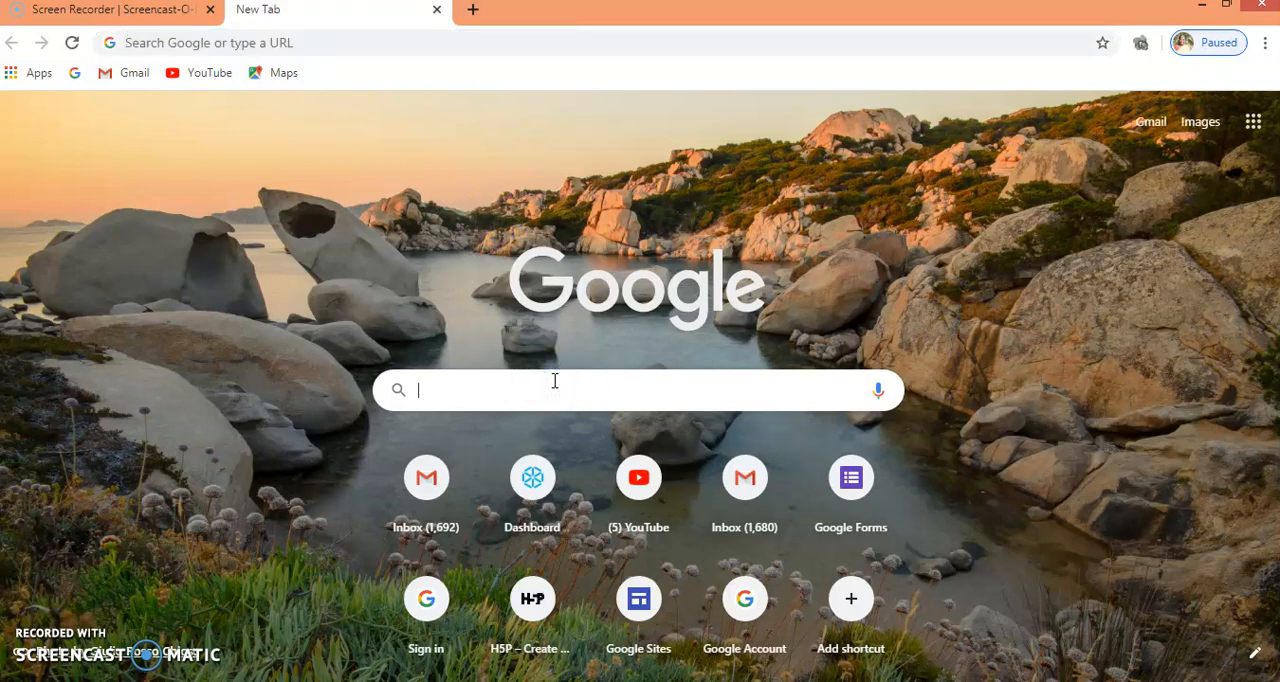
{"action": "type", "text": "forms.google.com"}
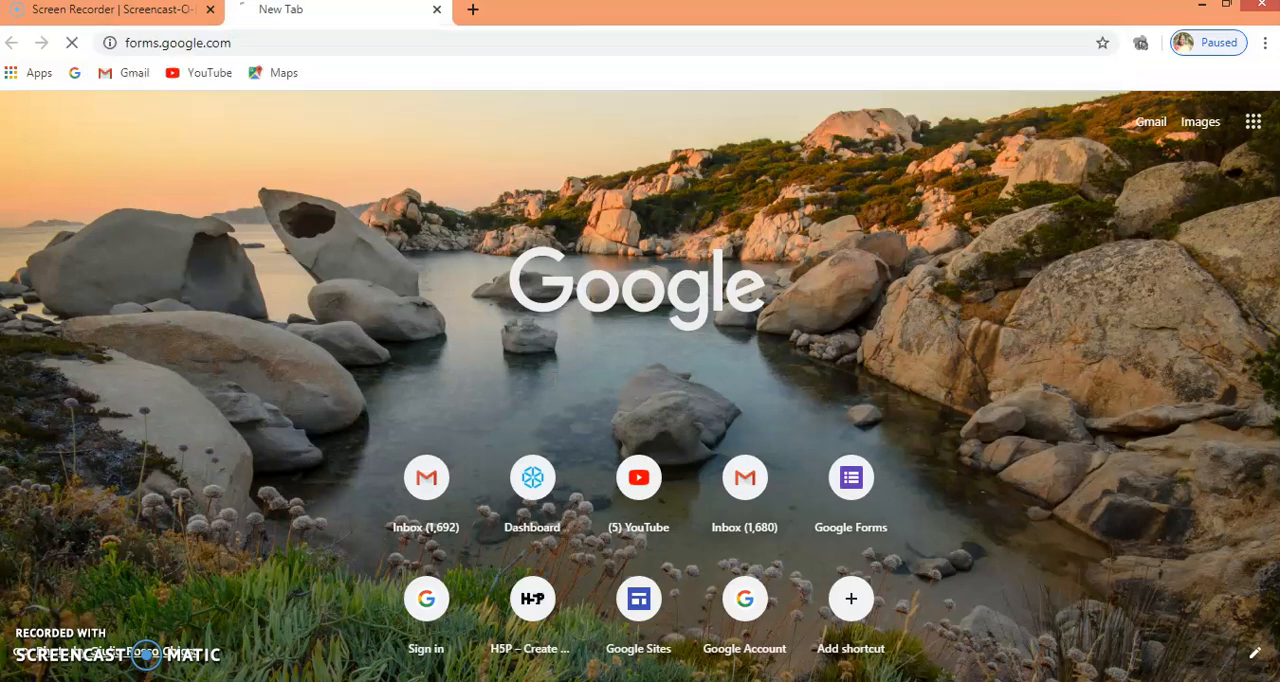
- Choose the first saved Google account and get the password field ready
{"action": "left_click", "coordinate": [850, 478]}
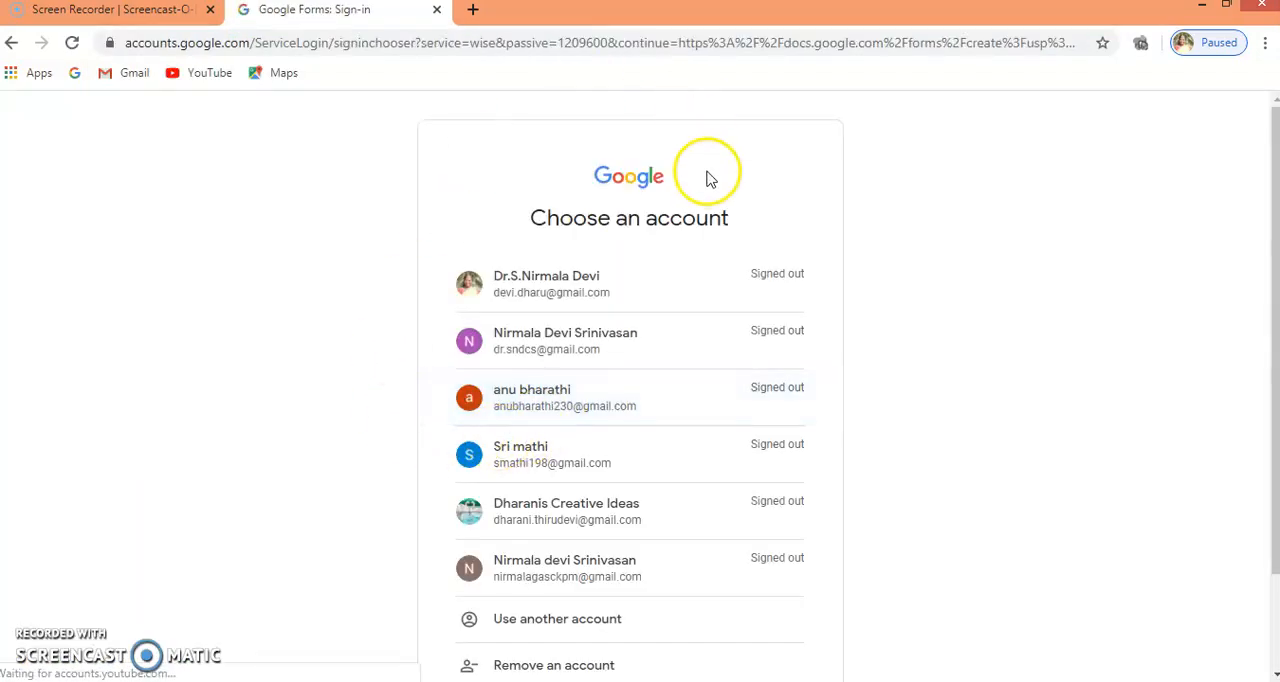
{"action": "left_click", "coordinate": [576, 284]}
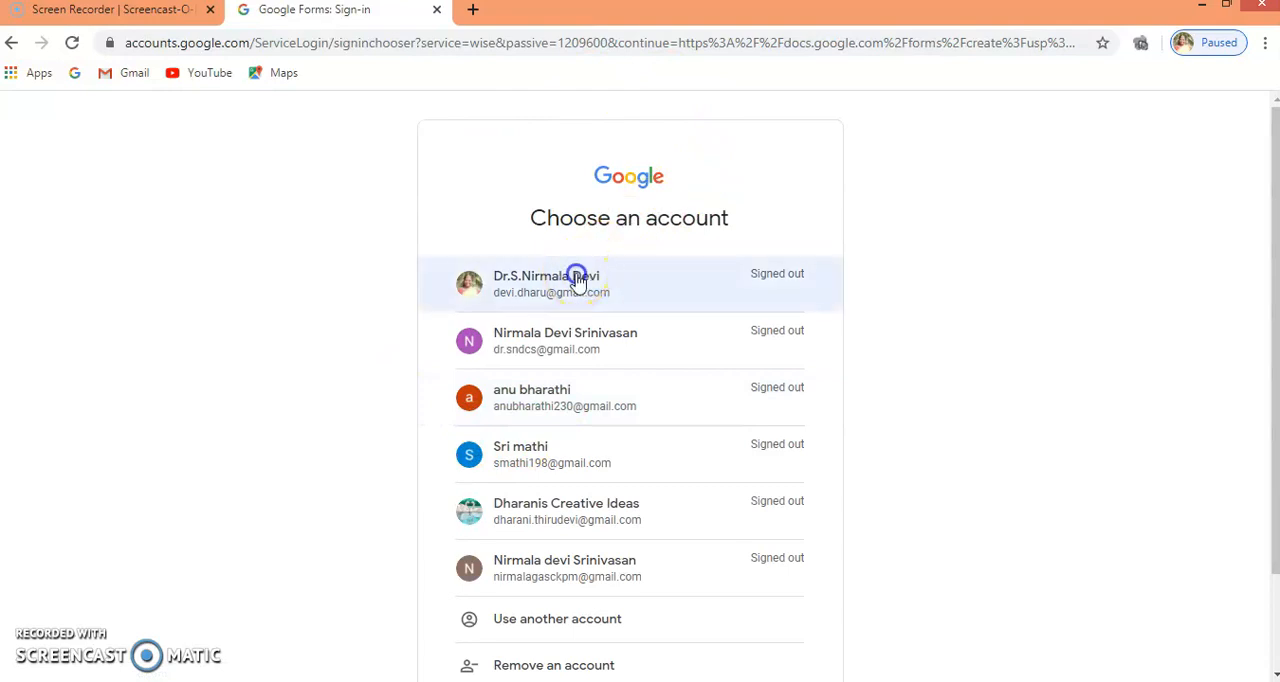
{"action": "left_click", "coordinate": [576, 284]}
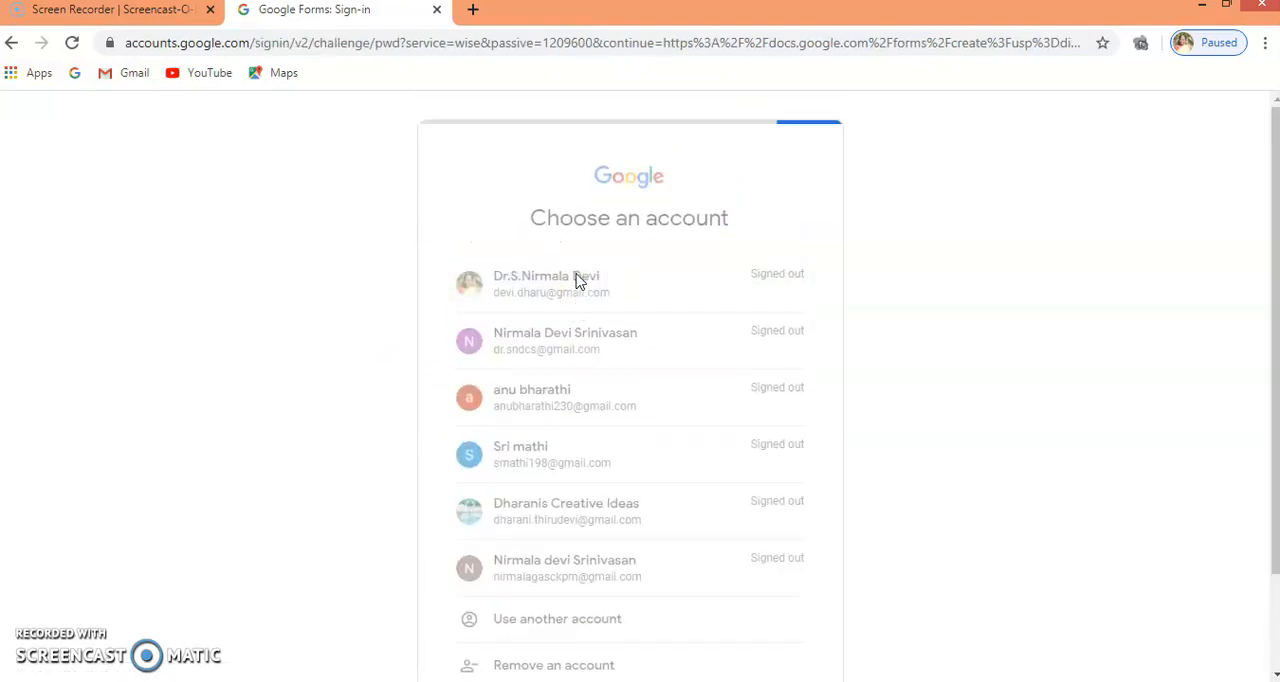
{"action": "left_click", "coordinate": [546, 284]}
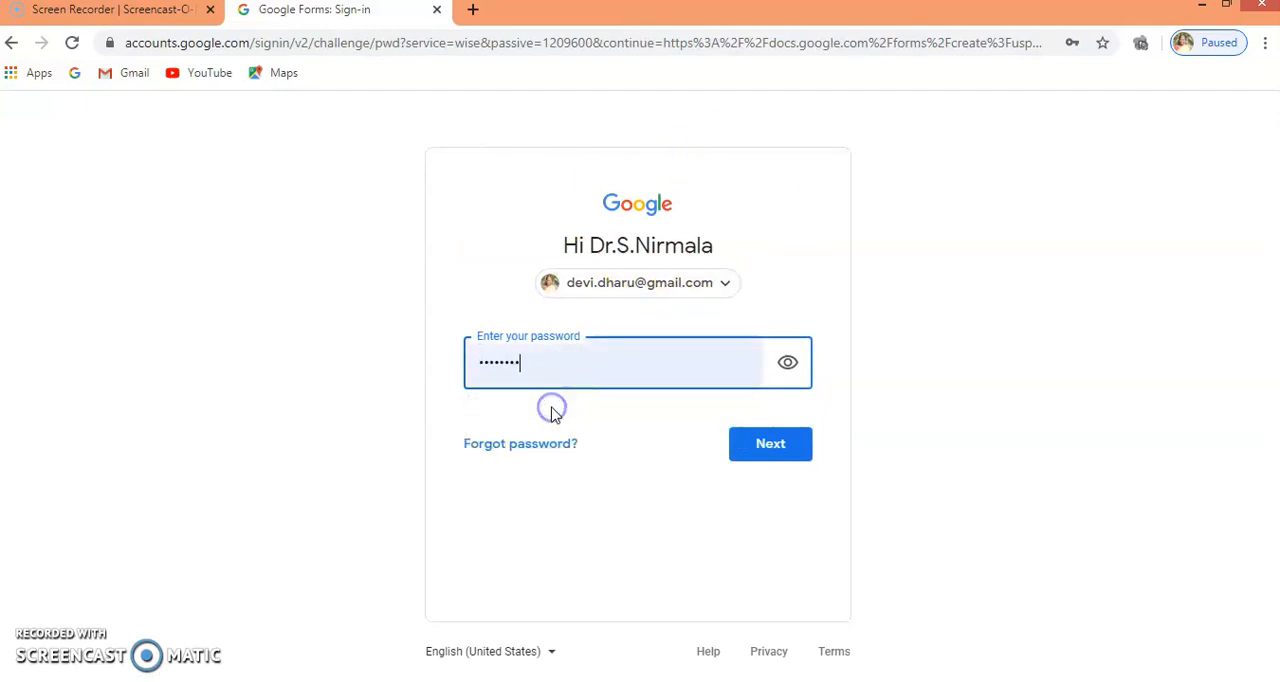
- Submit the password to finish signing in and open a new blank form
{"action": "left_click", "coordinate": [770, 444]}
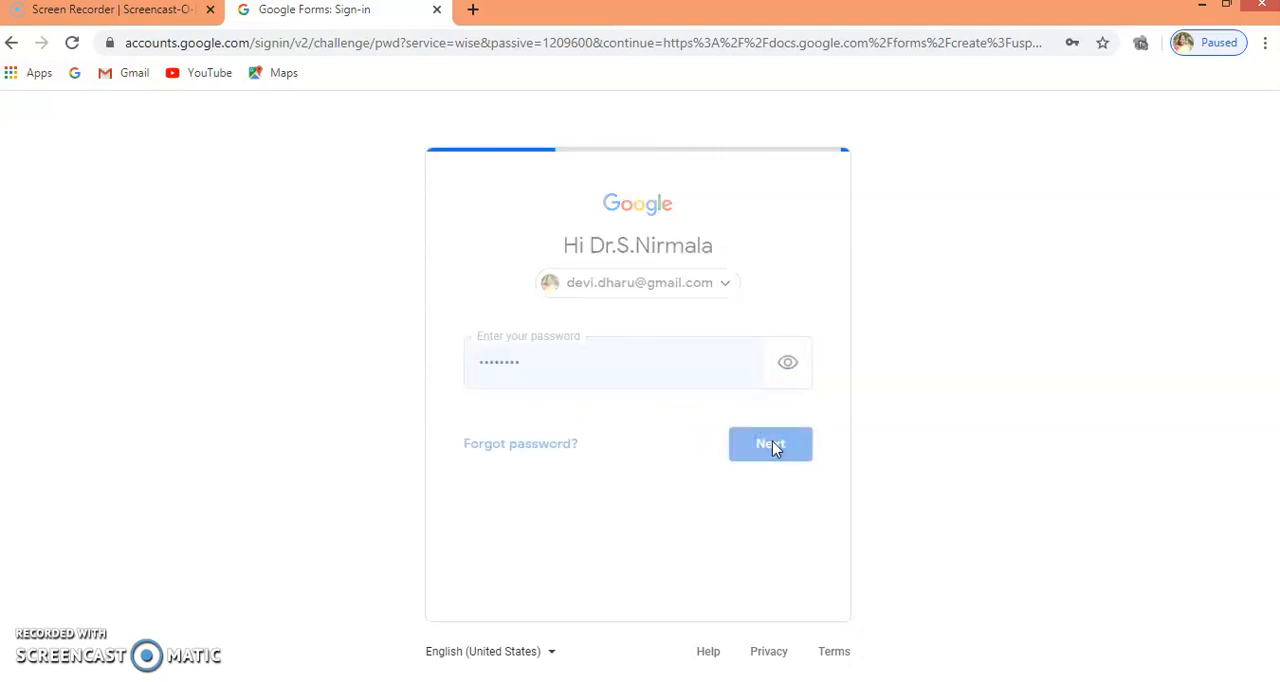
{"action": "left_click", "coordinate": [770, 444]}
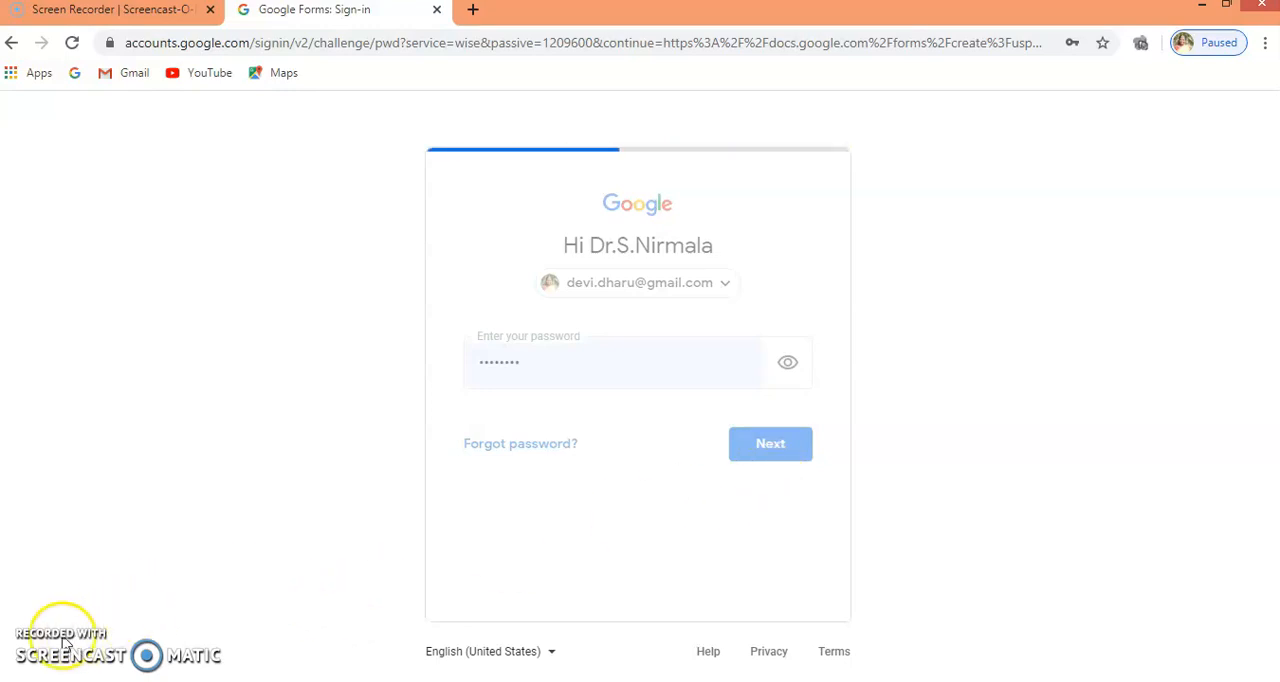
{"action": "left_click", "coordinate": [770, 444]}
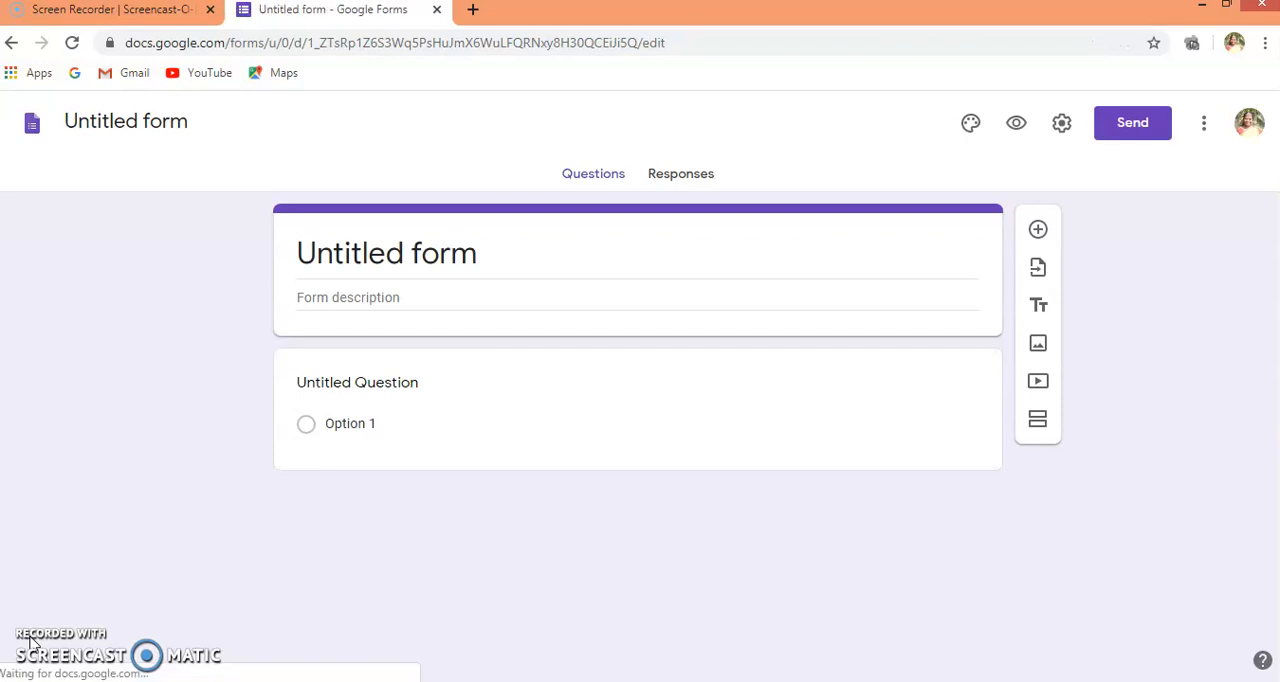
- Rename the form from 'Untitled form' to 'Quiz 1' and commit the name
{"action": "left_click", "coordinate": [356, 382]}
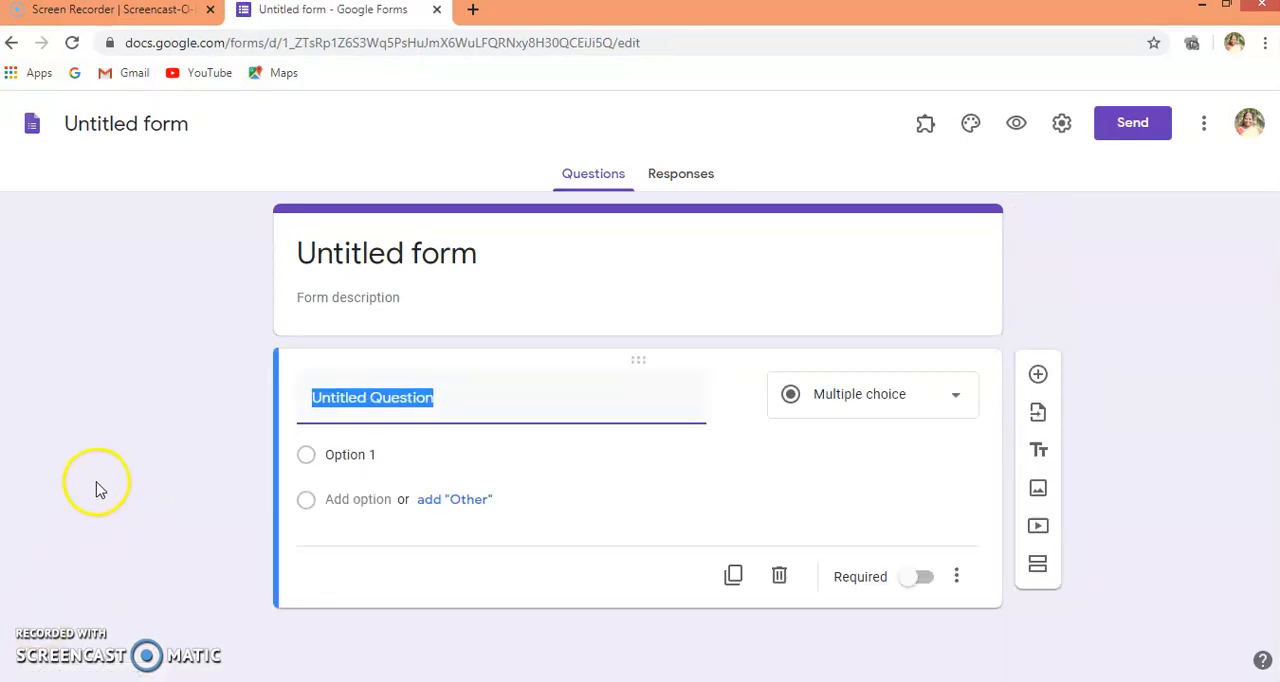
{"action": "mouse_move", "coordinate": [216, 136]}
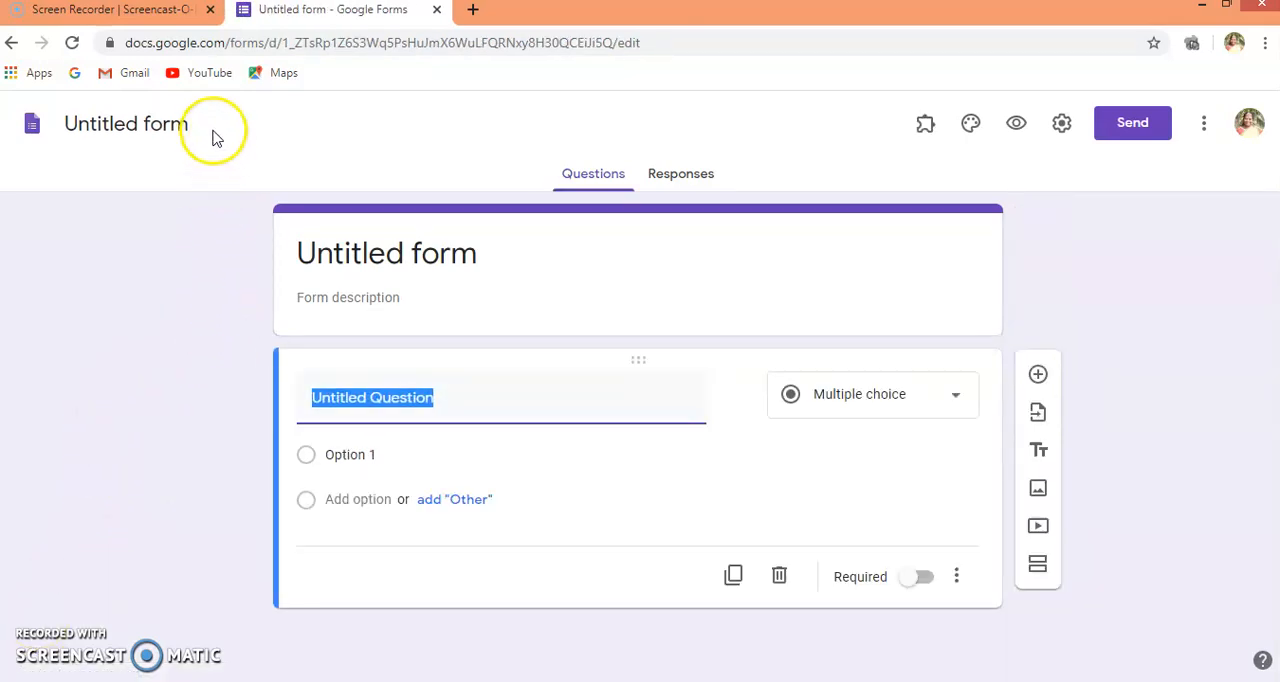
{"action": "mouse_move", "coordinate": [190, 124]}
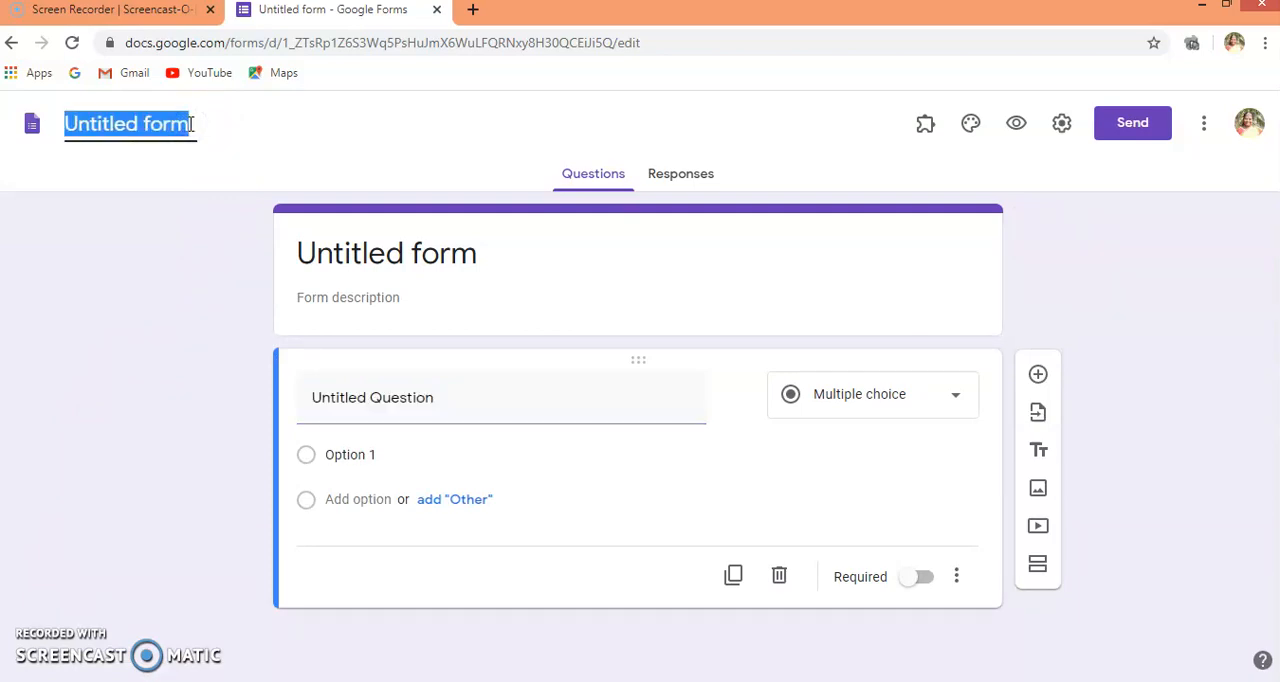
{"action": "type", "text": "Qu"}
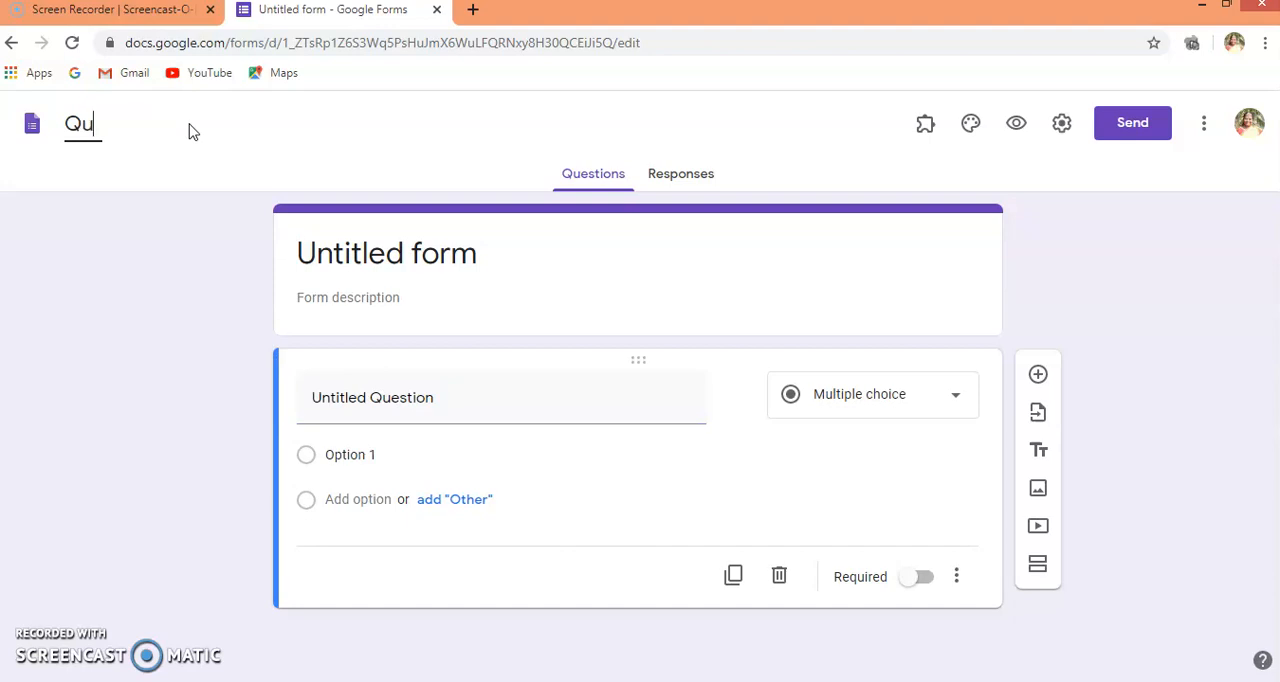
{"action": "type", "text": "iz 1"}
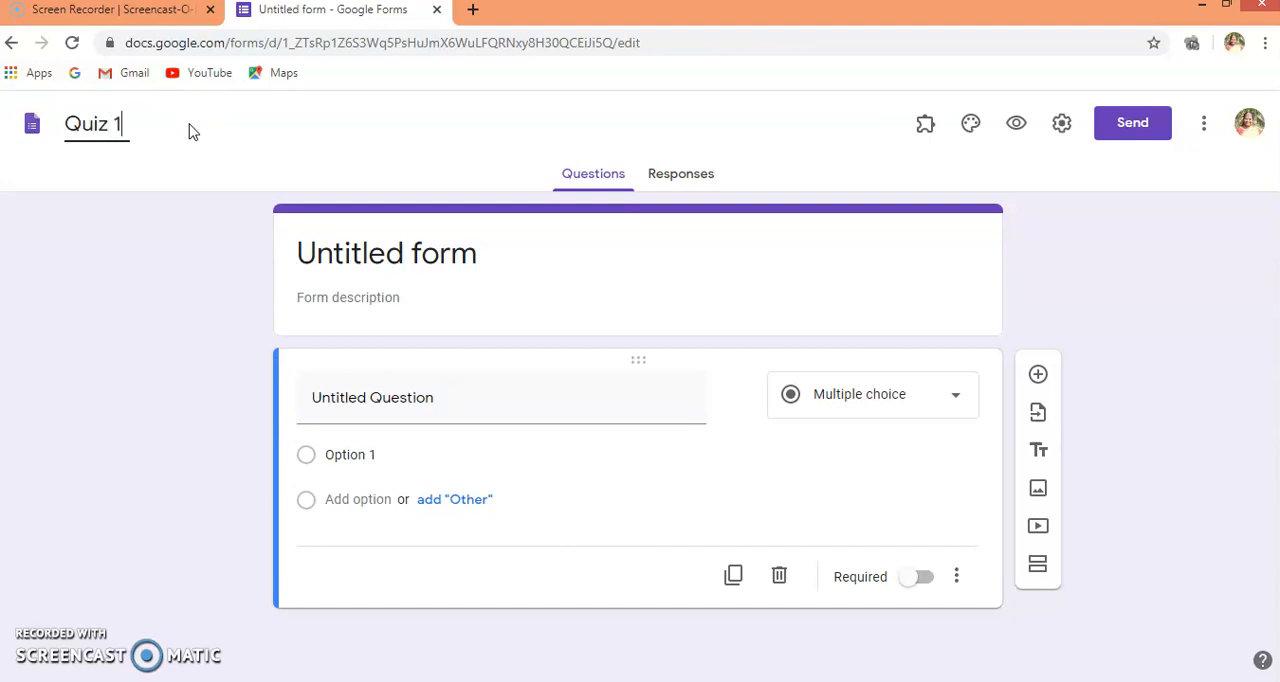
{"action": "left_click", "coordinate": [528, 320]}
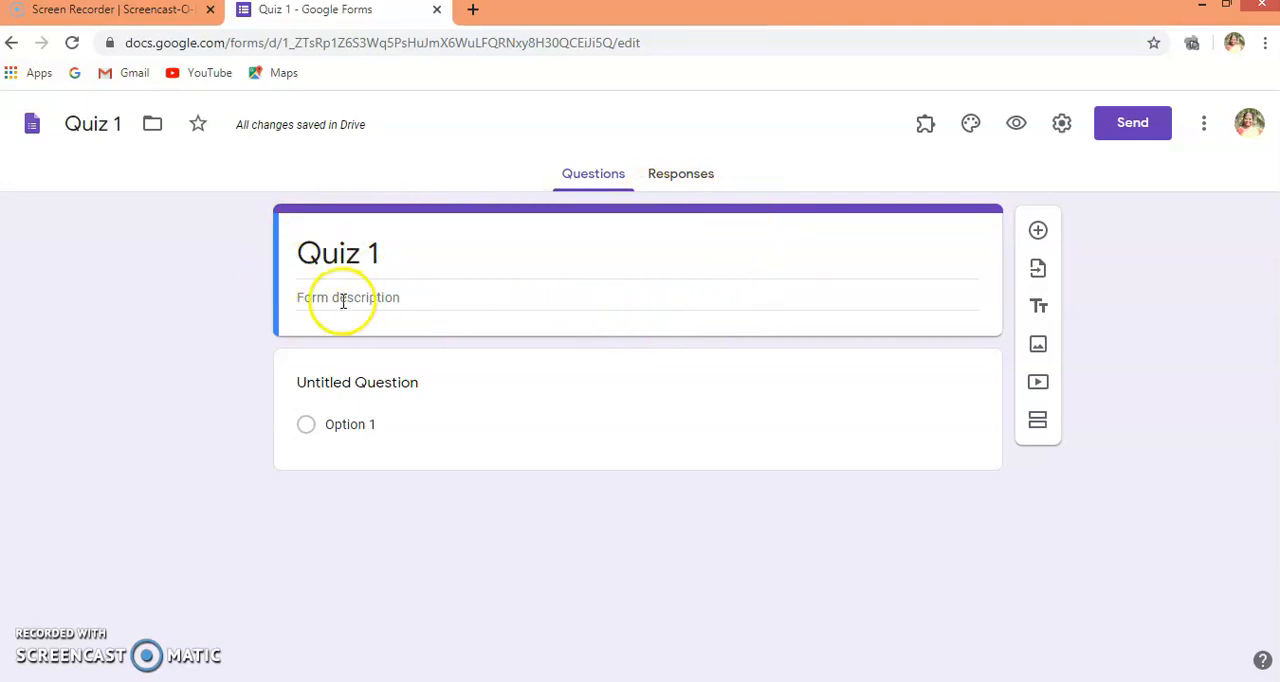
{"action": "mouse_move", "coordinate": [428, 248]}
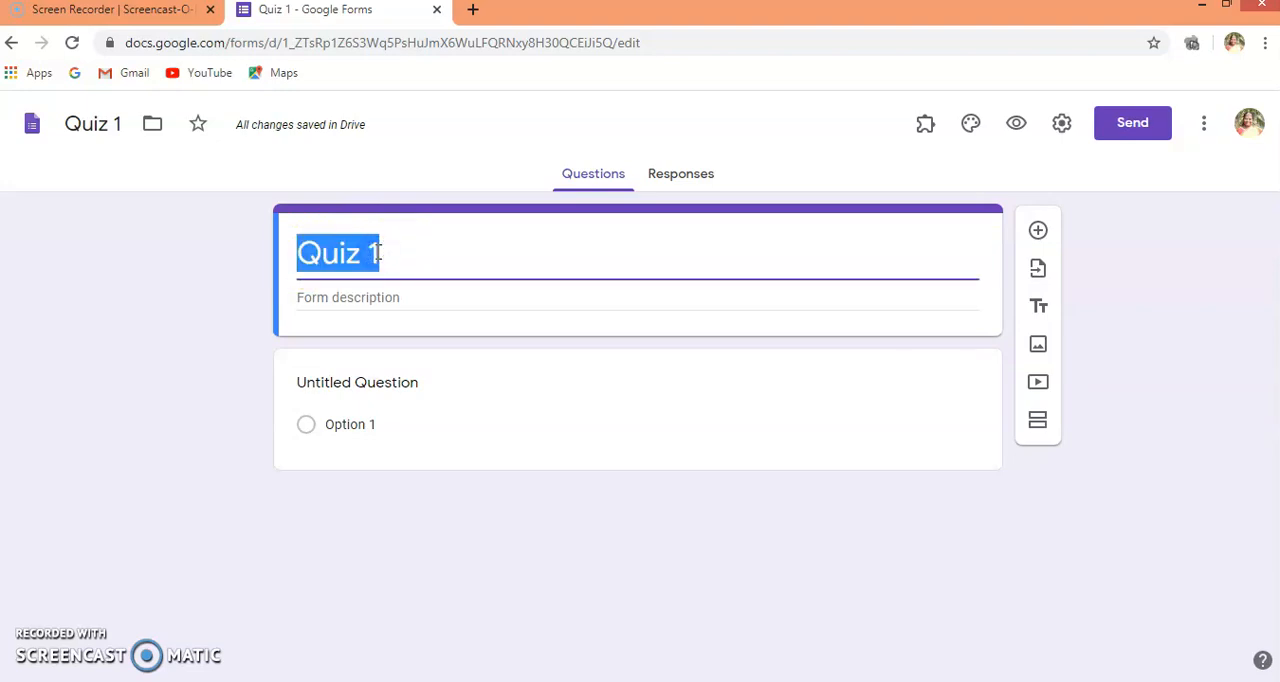
- Replace the header title 'Quiz 1' with 'Introduction to C'
{"action": "type", "text": "Intr"}
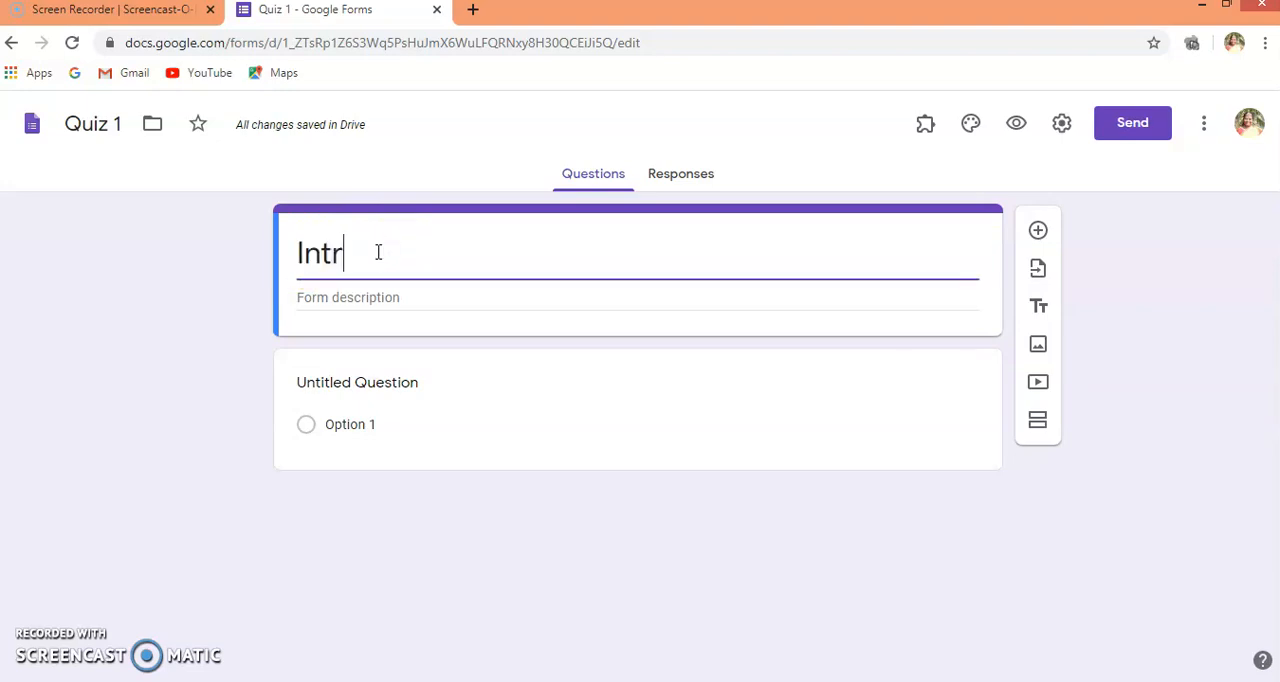
{"action": "type", "text": "oduc"}
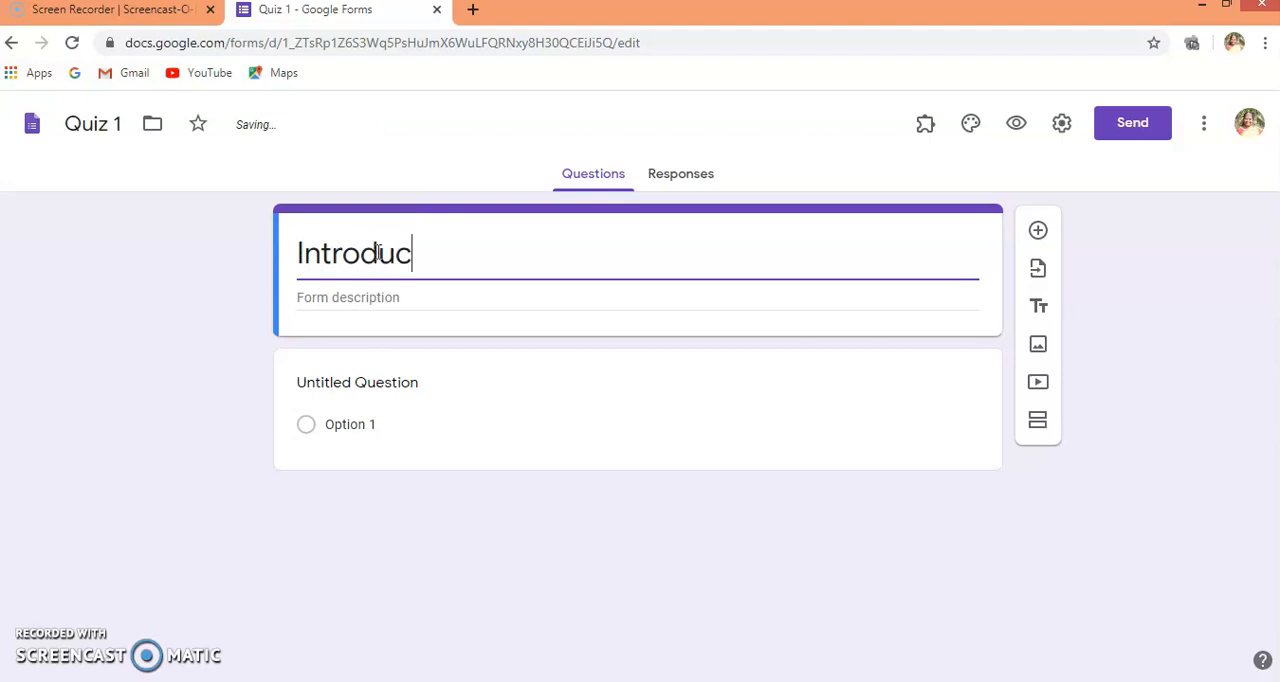
{"action": "type", "text": "tion to C"}
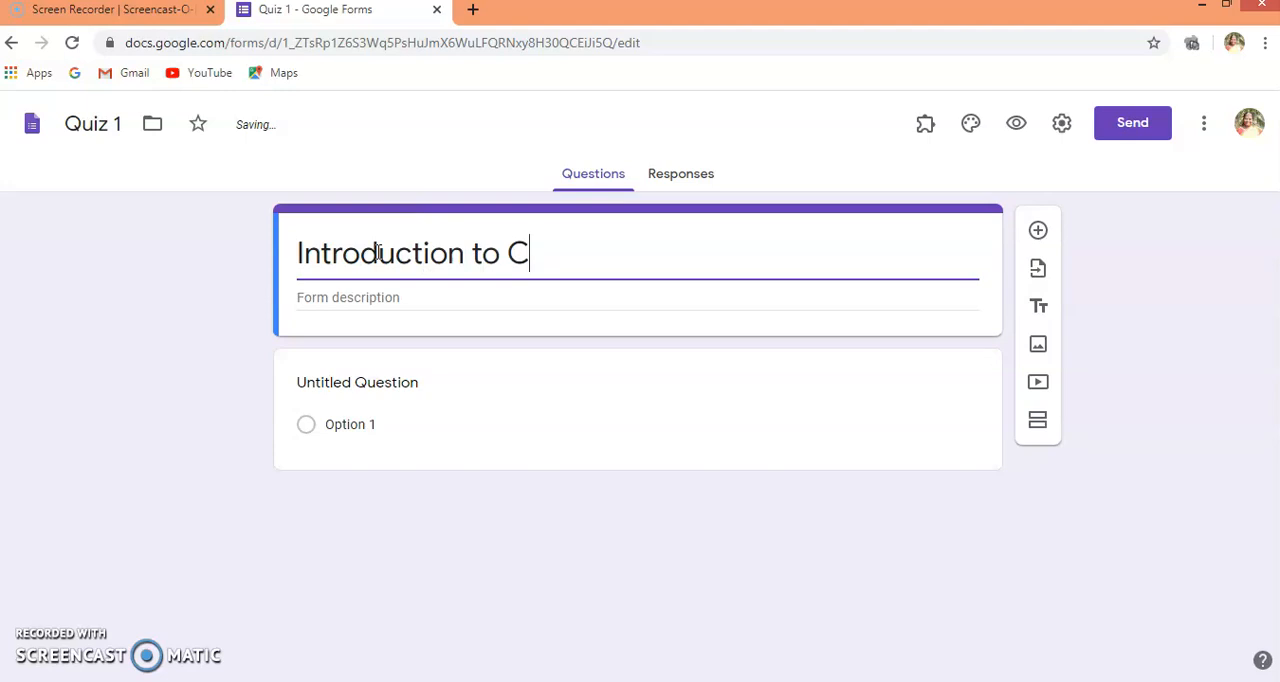
{"action": "mouse_move", "coordinate": [456, 328]}
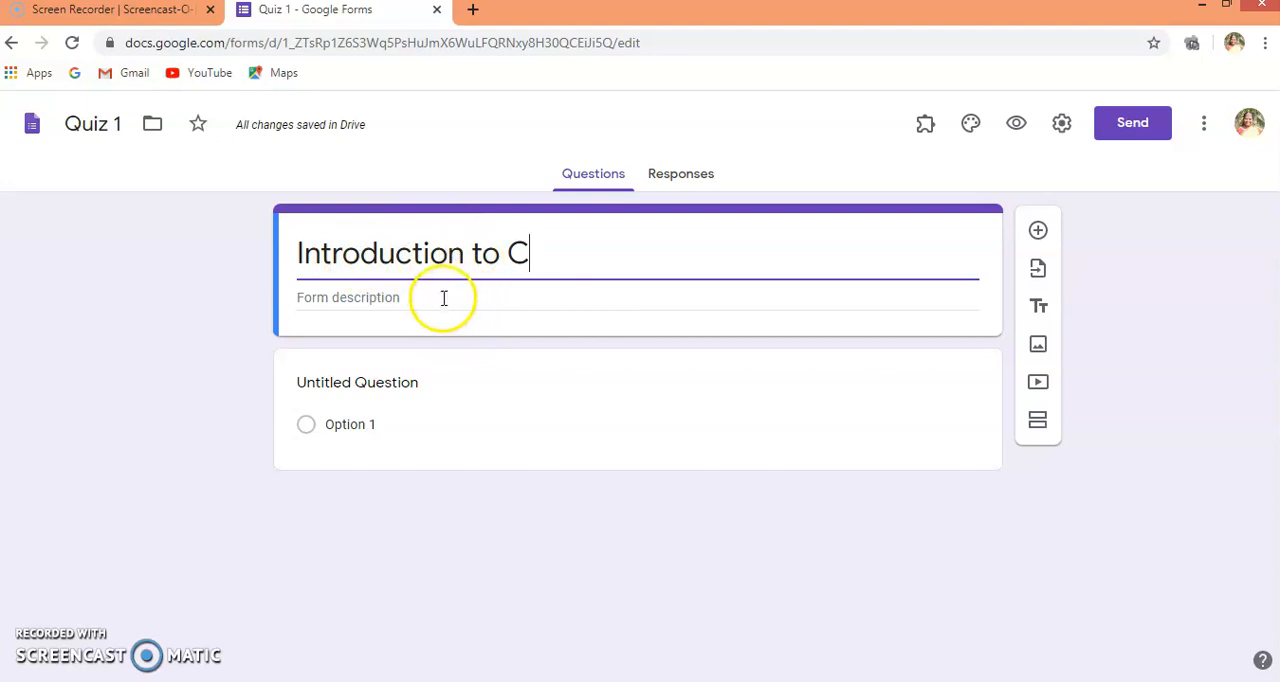
- Write the description's first line 'Objective type Questions'
{"action": "left_click", "coordinate": [436, 296]}
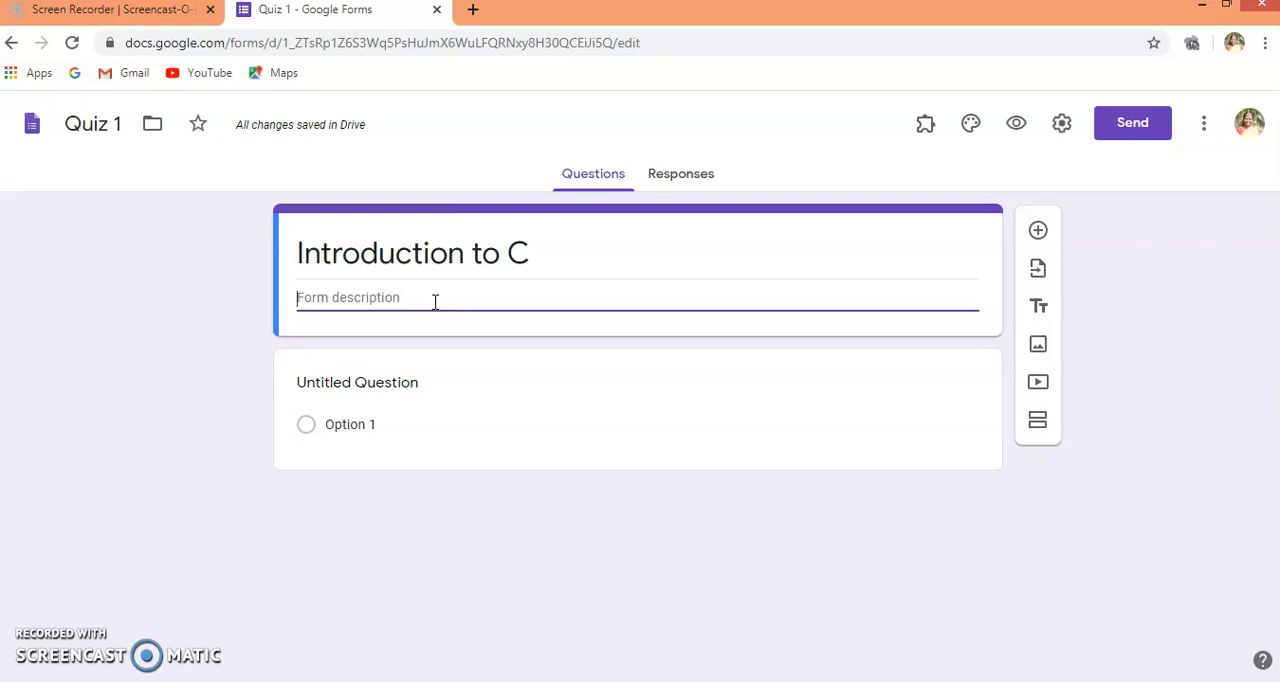
{"action": "type", "text": "Objecti"}
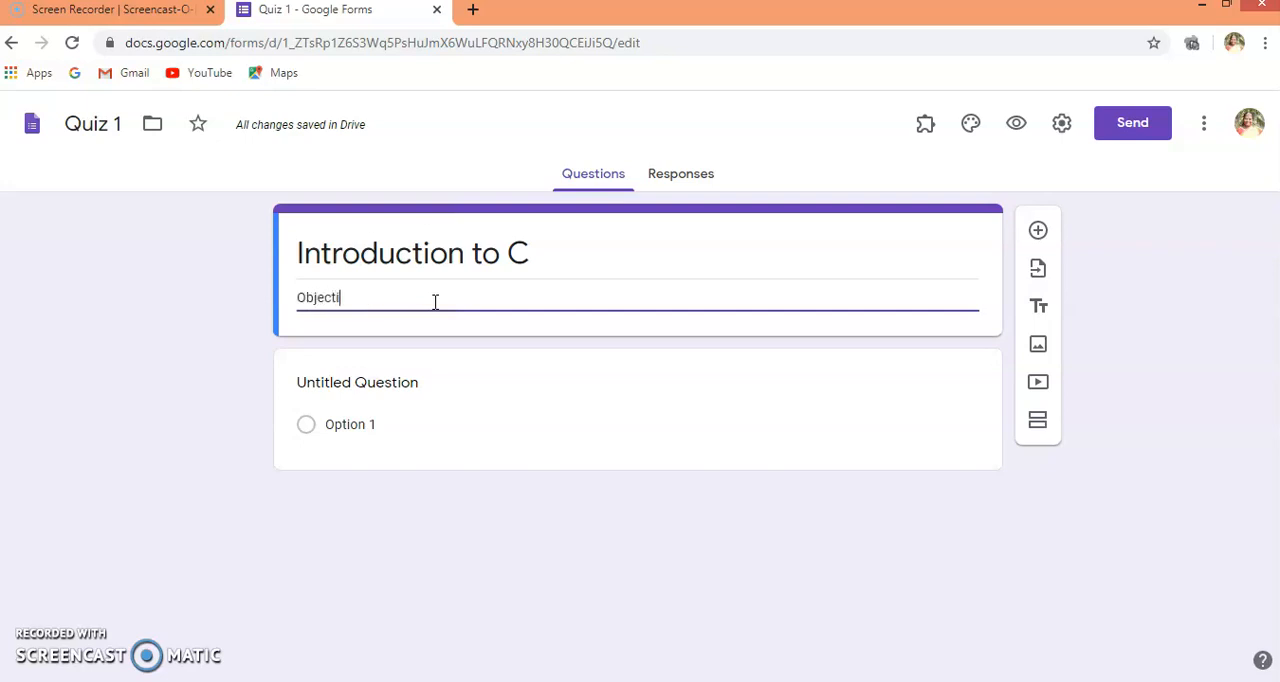
{"action": "type", "text": "ve ty"}
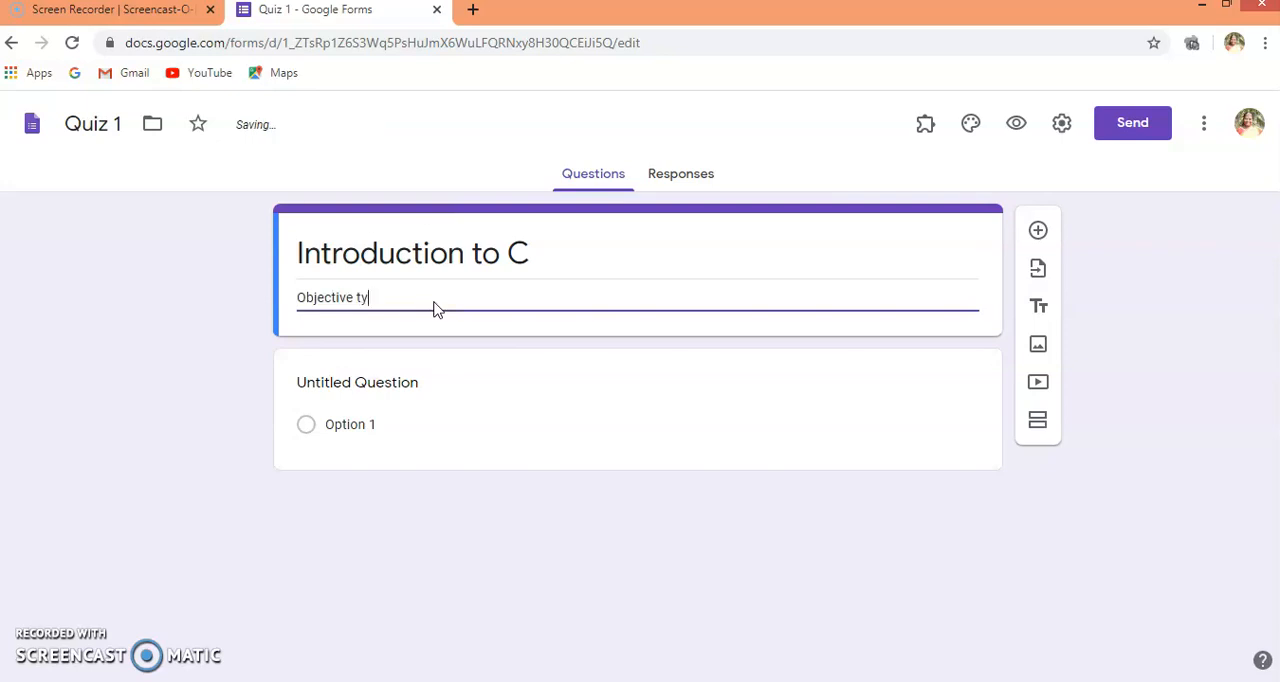
{"action": "type", "text": "pe Q"}
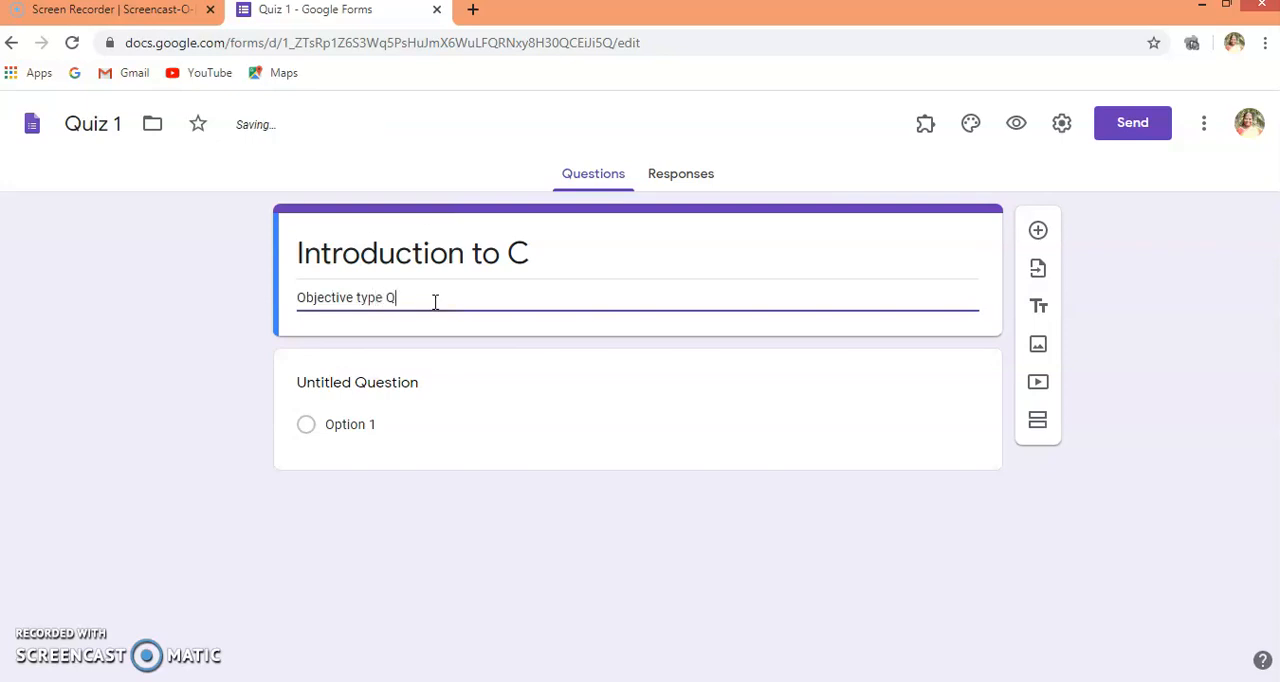
{"action": "type", "text": "uestions"}
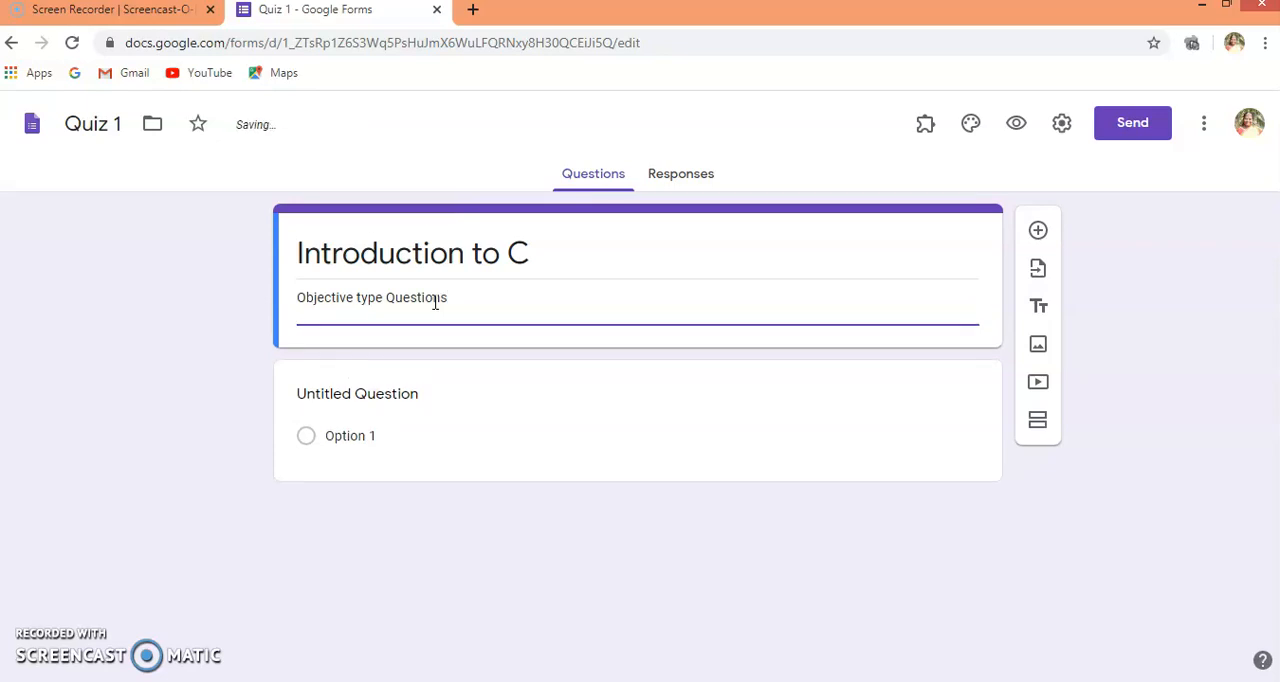
- Add a second description line 'Each question carries one mark'
{"action": "type", "text": "Each q"}
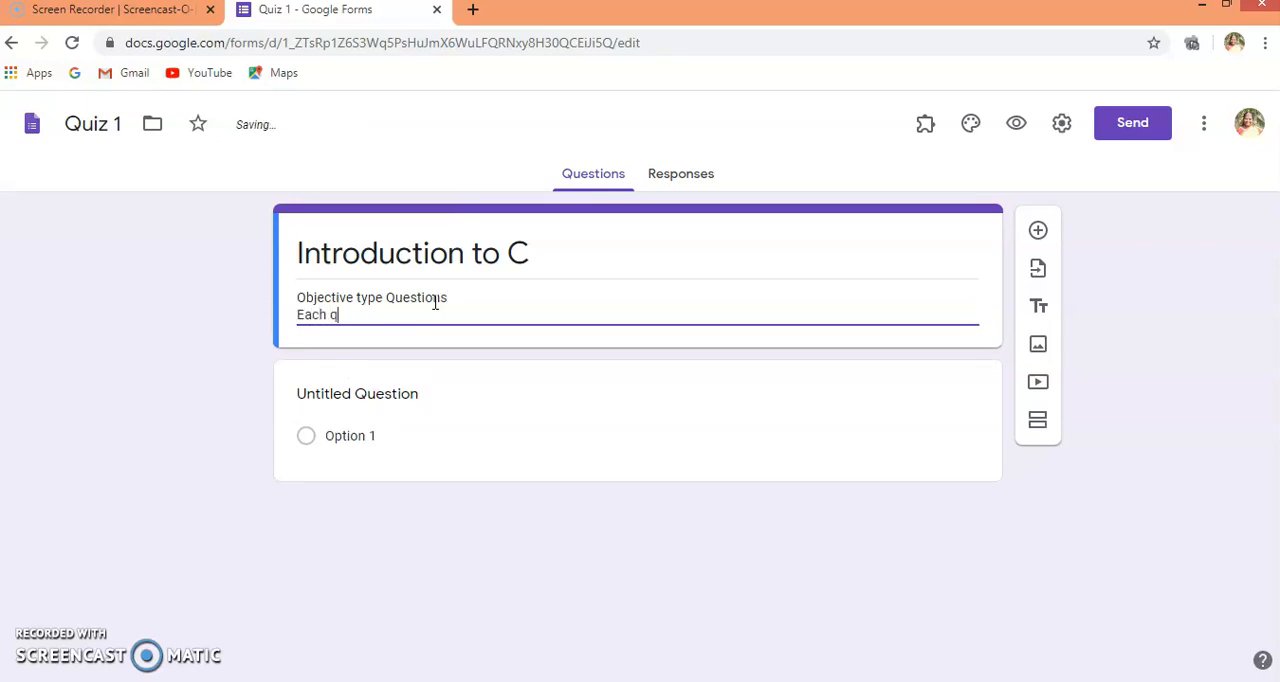
{"action": "type", "text": "uestion"}
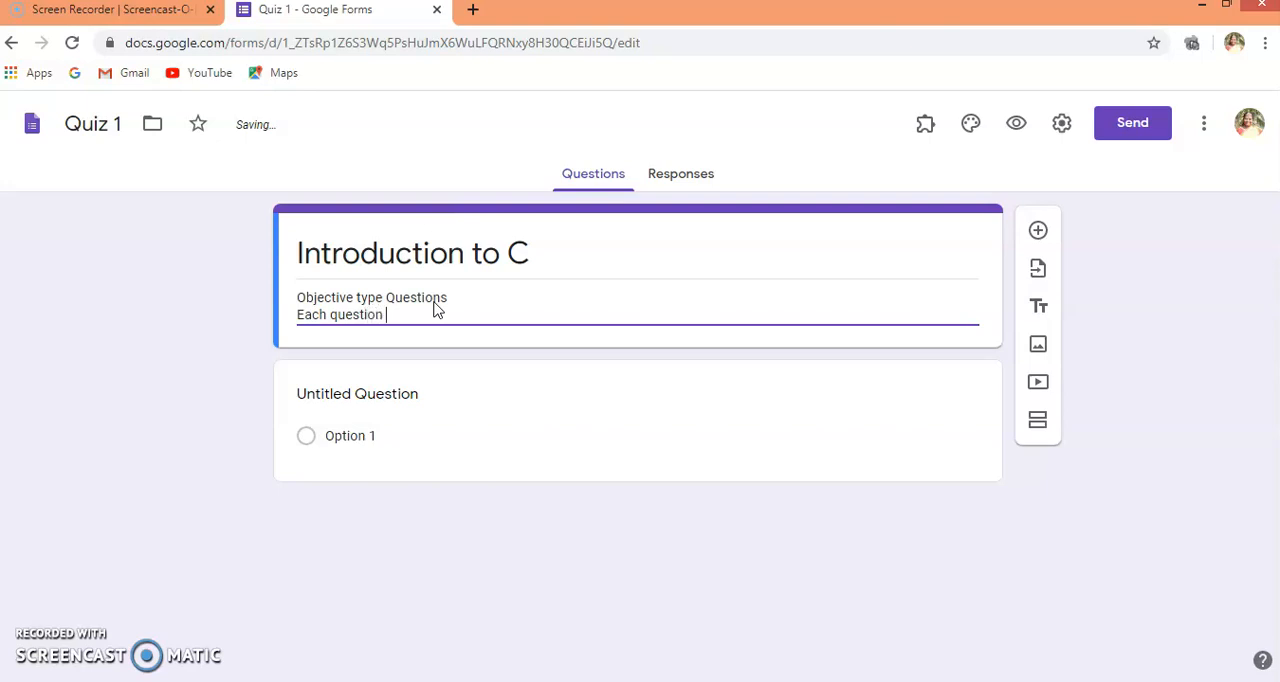
{"action": "type", "text": "carries"}
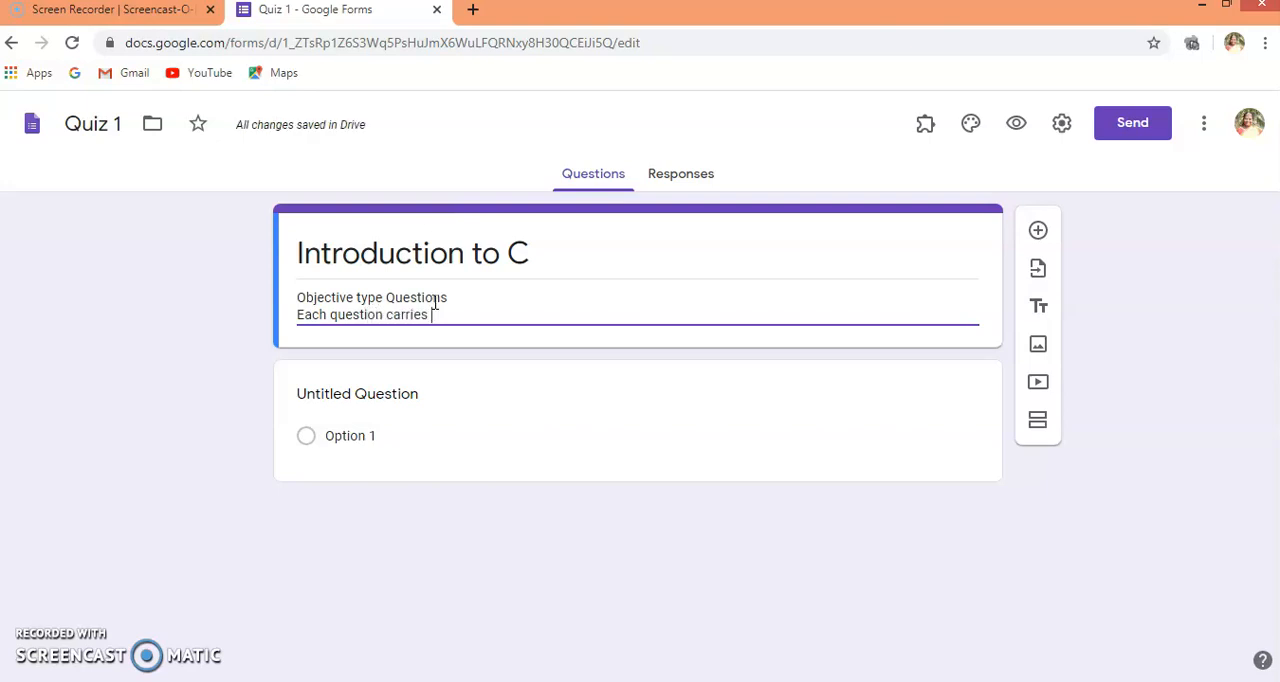
{"action": "type", "text": "one"}
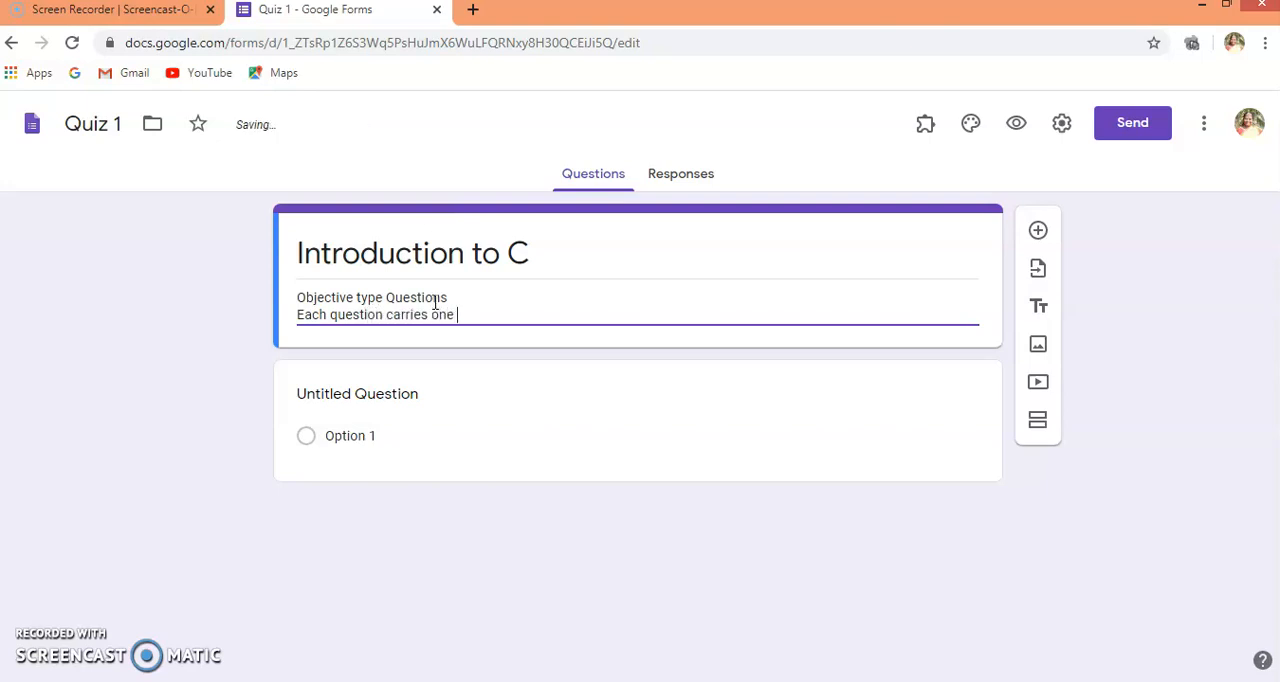
{"action": "type", "text": "mark"}
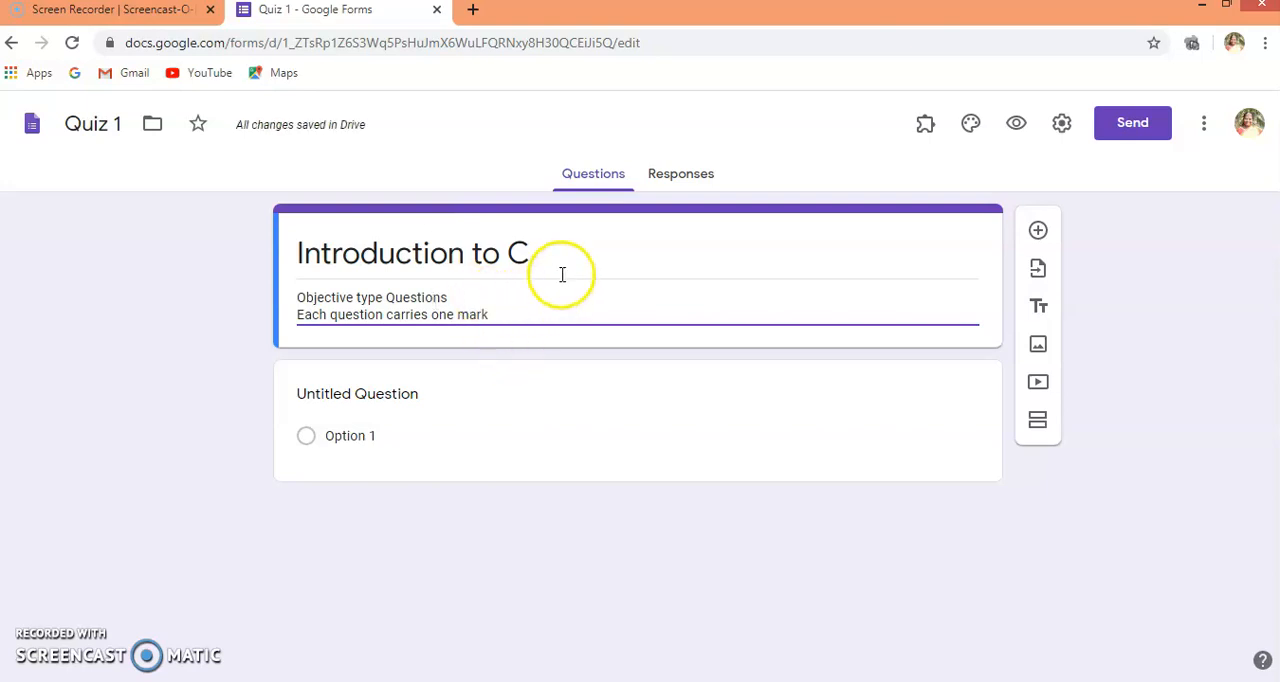
{"action": "mouse_move", "coordinate": [618, 230]}
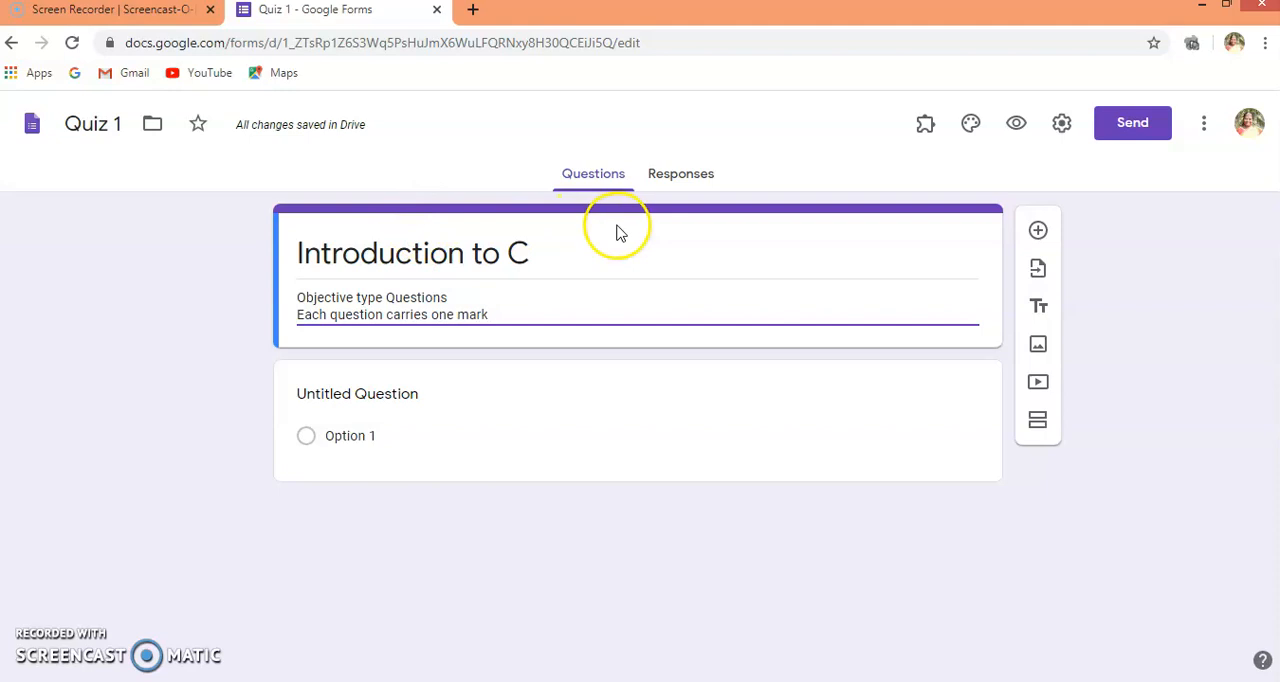
{"action": "mouse_move", "coordinate": [770, 224]}
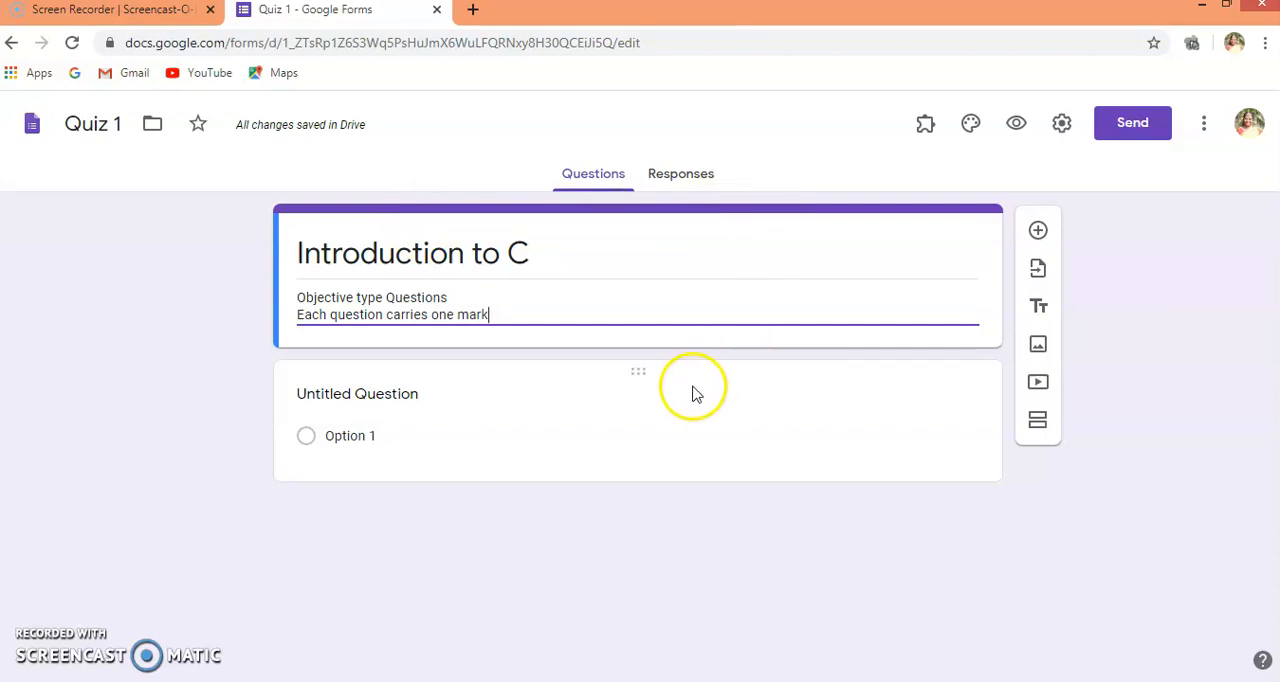
{"action": "mouse_move", "coordinate": [712, 372]}
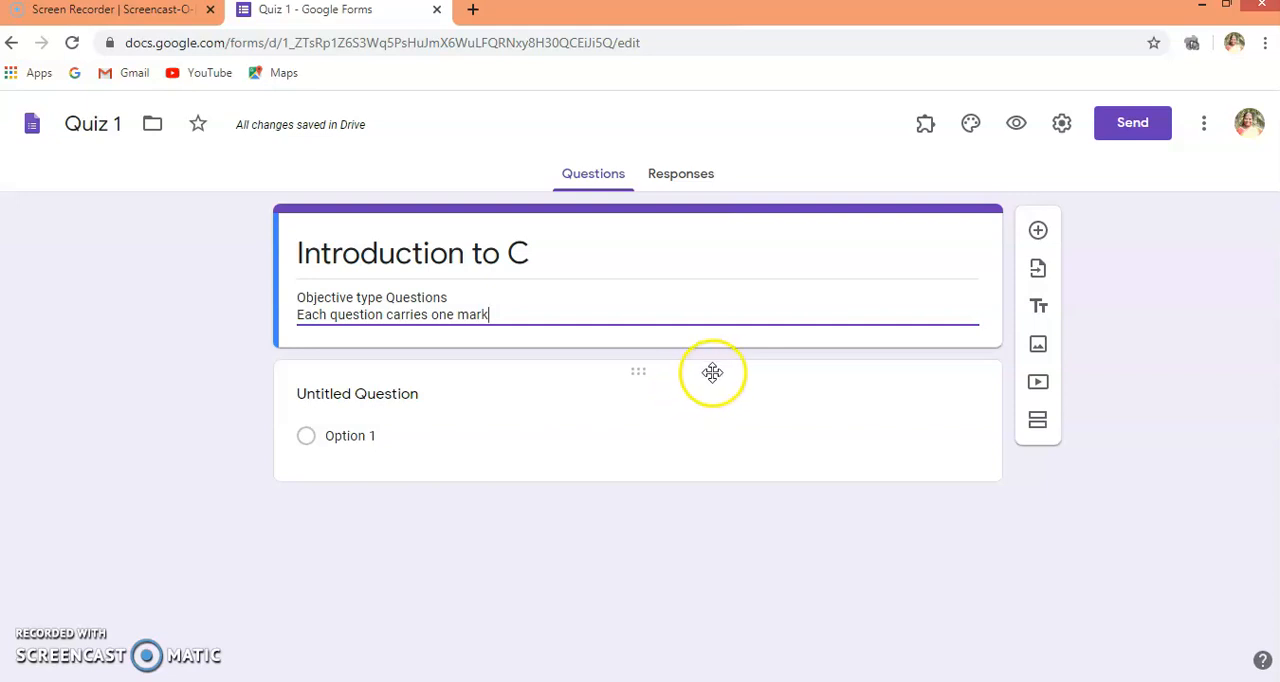
{"action": "mouse_move", "coordinate": [1038, 230]}
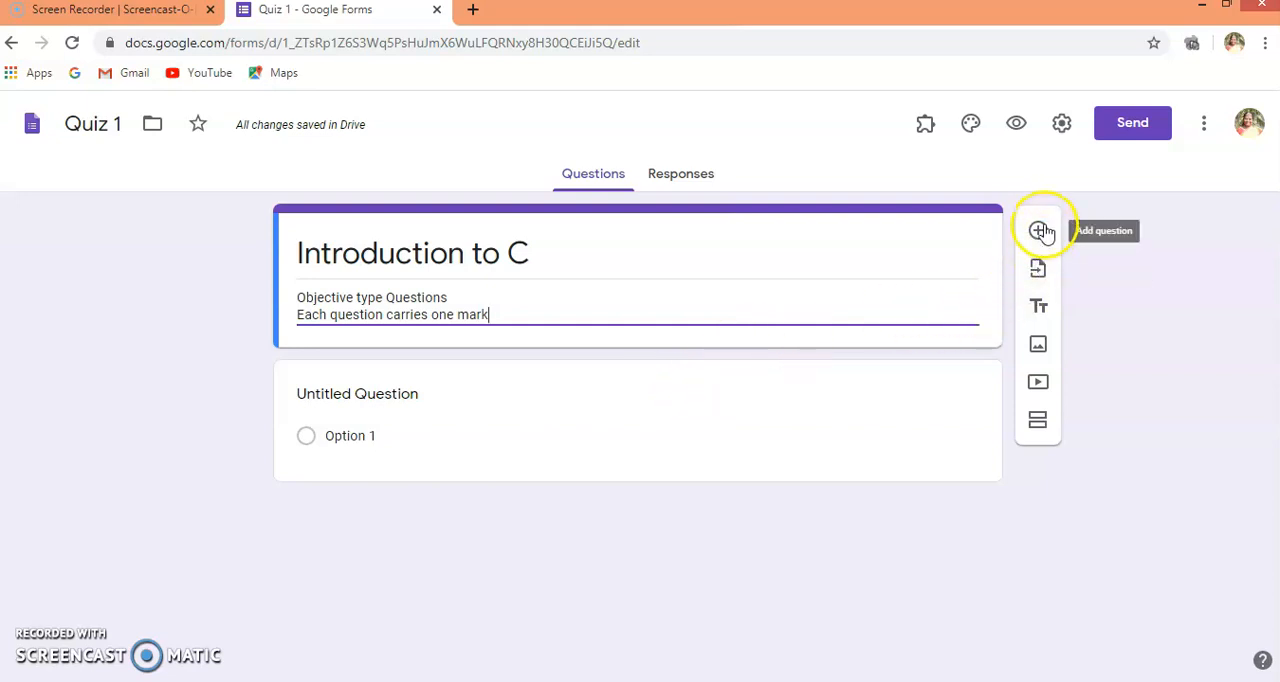
{"action": "mouse_move", "coordinate": [1038, 232]}
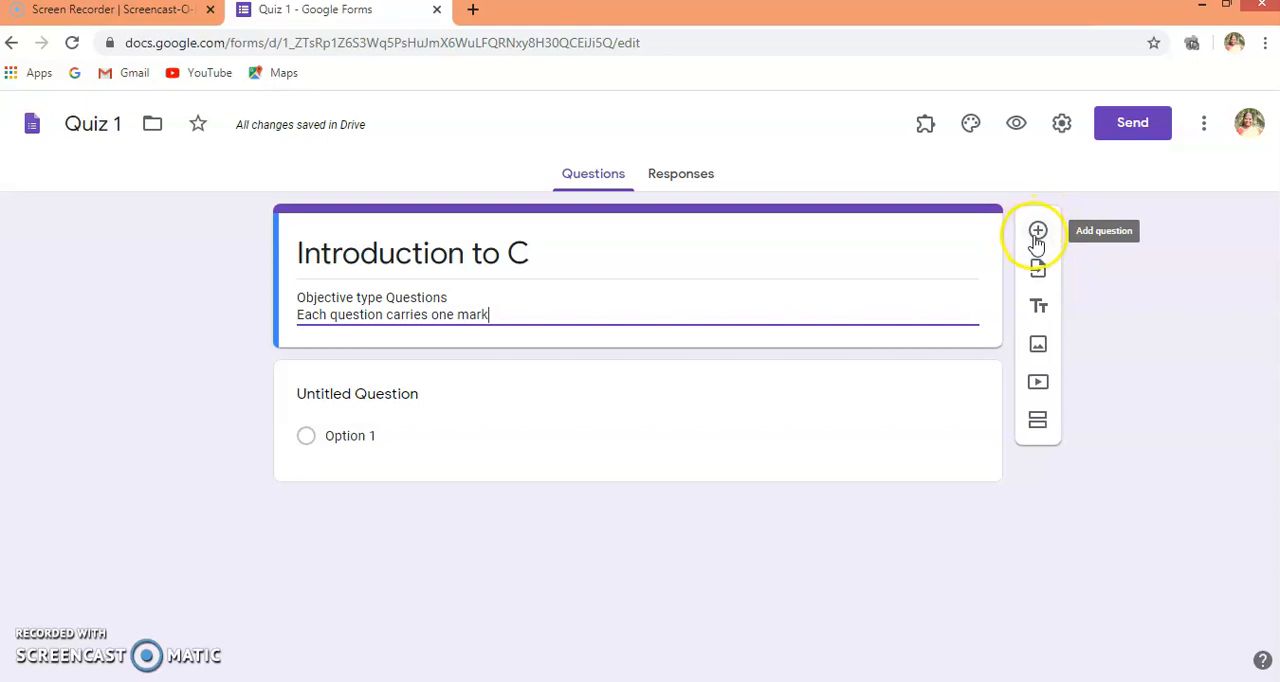
{"action": "mouse_move", "coordinate": [1038, 268]}
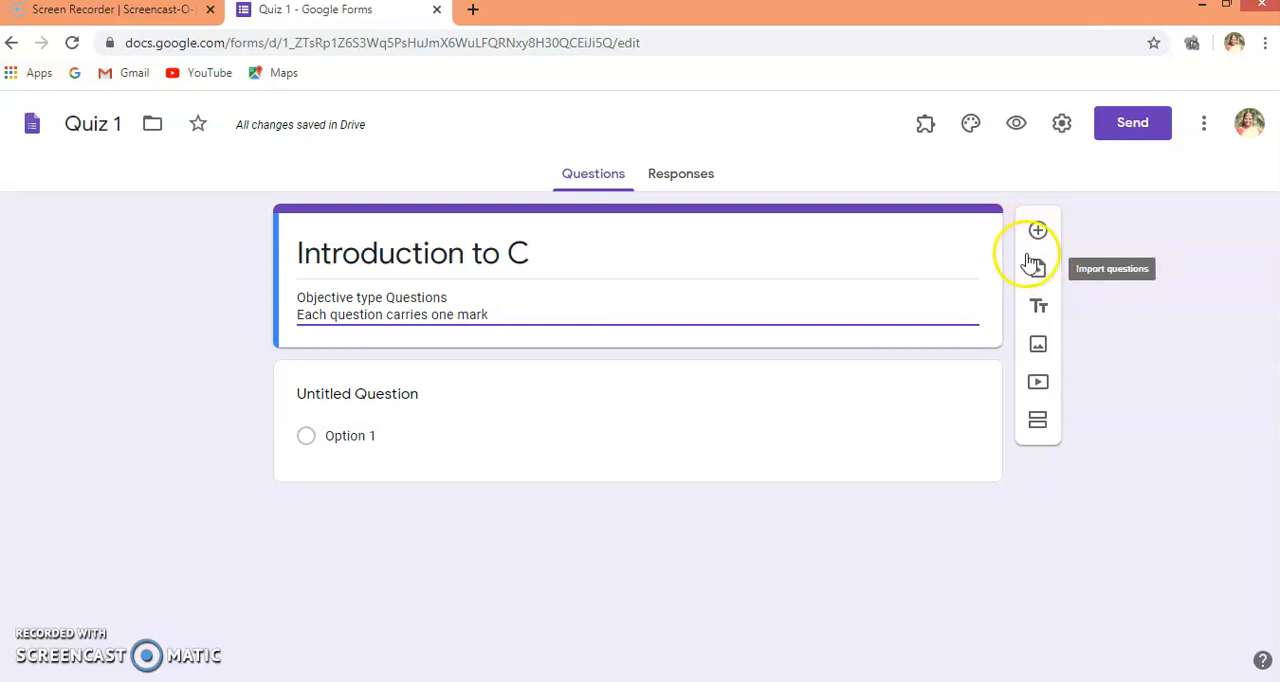
{"action": "mouse_move", "coordinate": [1038, 304]}
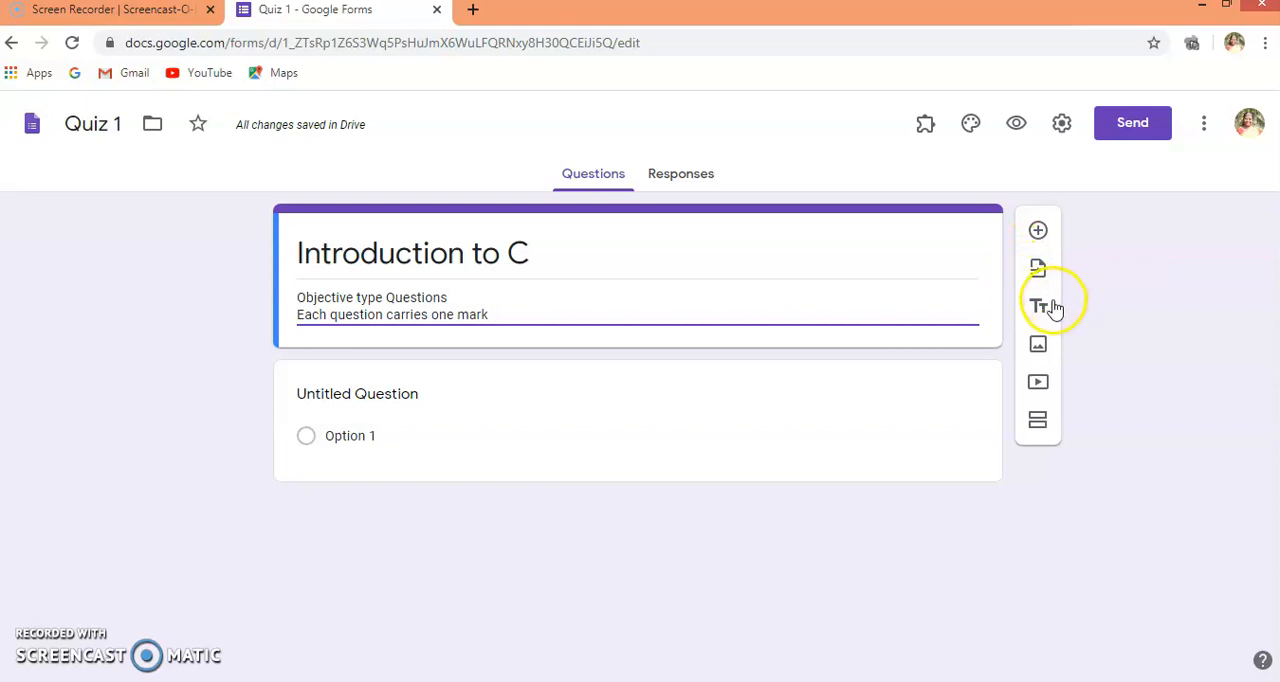
{"action": "mouse_move", "coordinate": [1038, 308]}
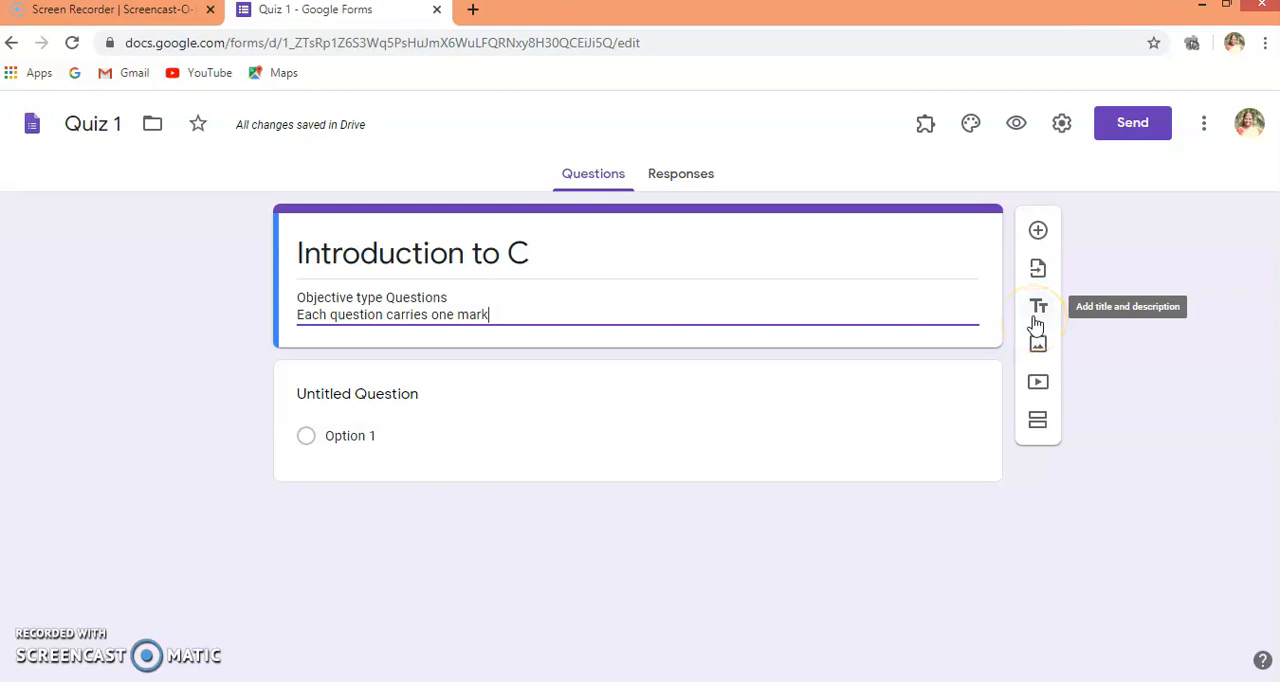
{"action": "mouse_move", "coordinate": [1038, 320]}
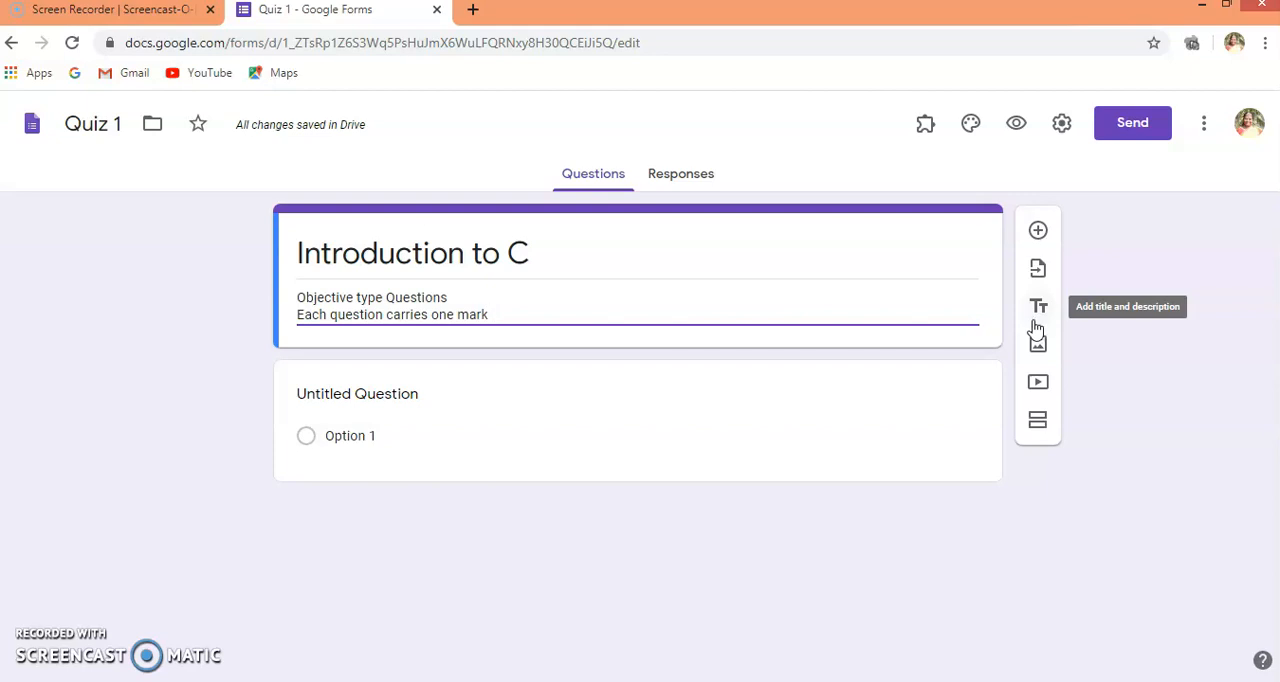
{"action": "mouse_move", "coordinate": [1038, 344]}
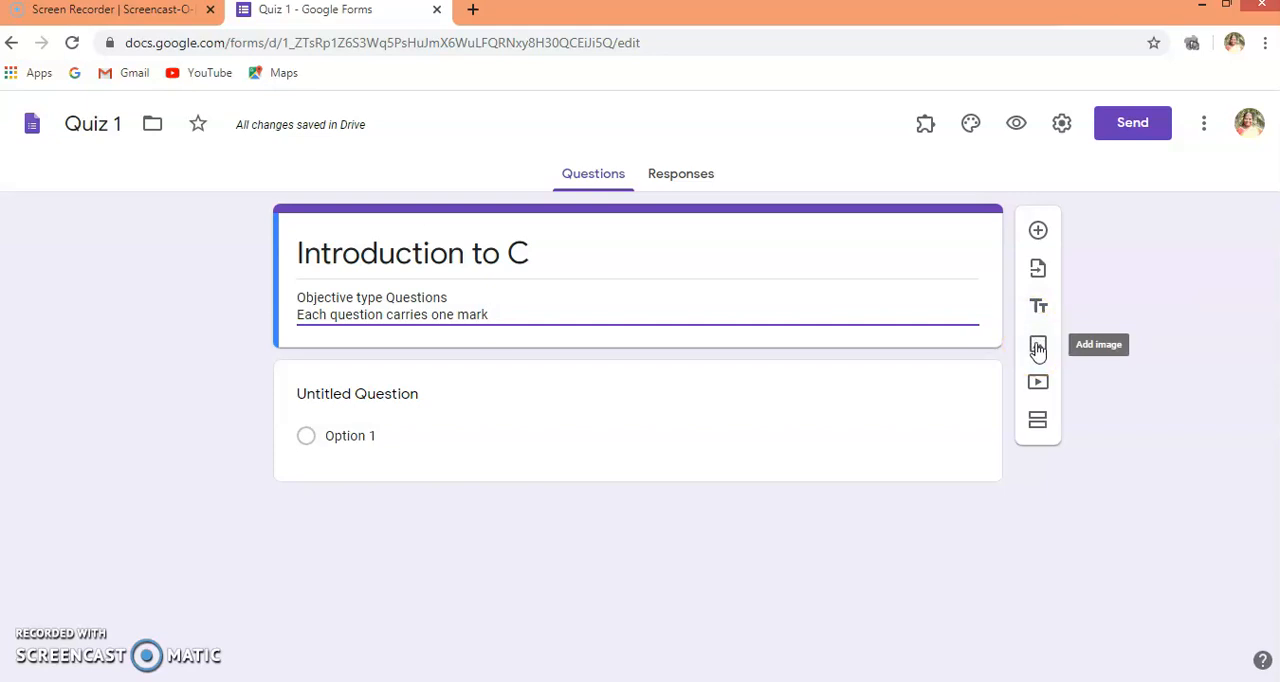
{"action": "mouse_move", "coordinate": [1038, 382]}
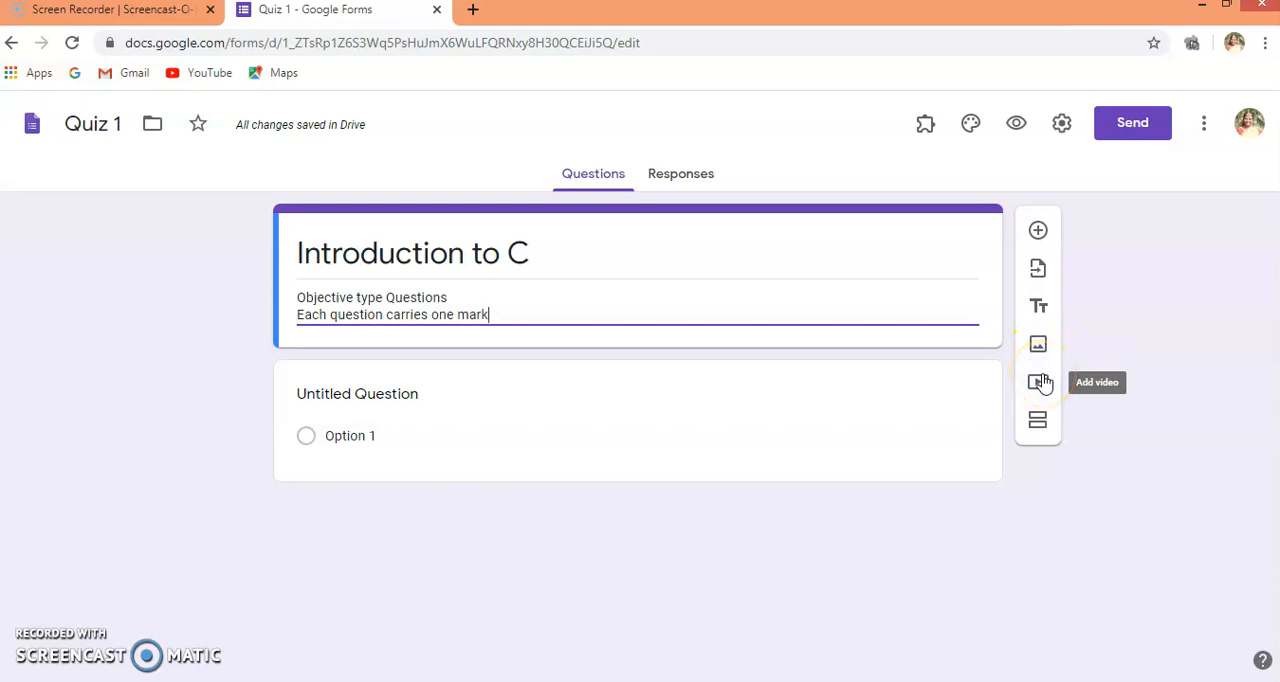
{"action": "mouse_move", "coordinate": [1038, 420]}
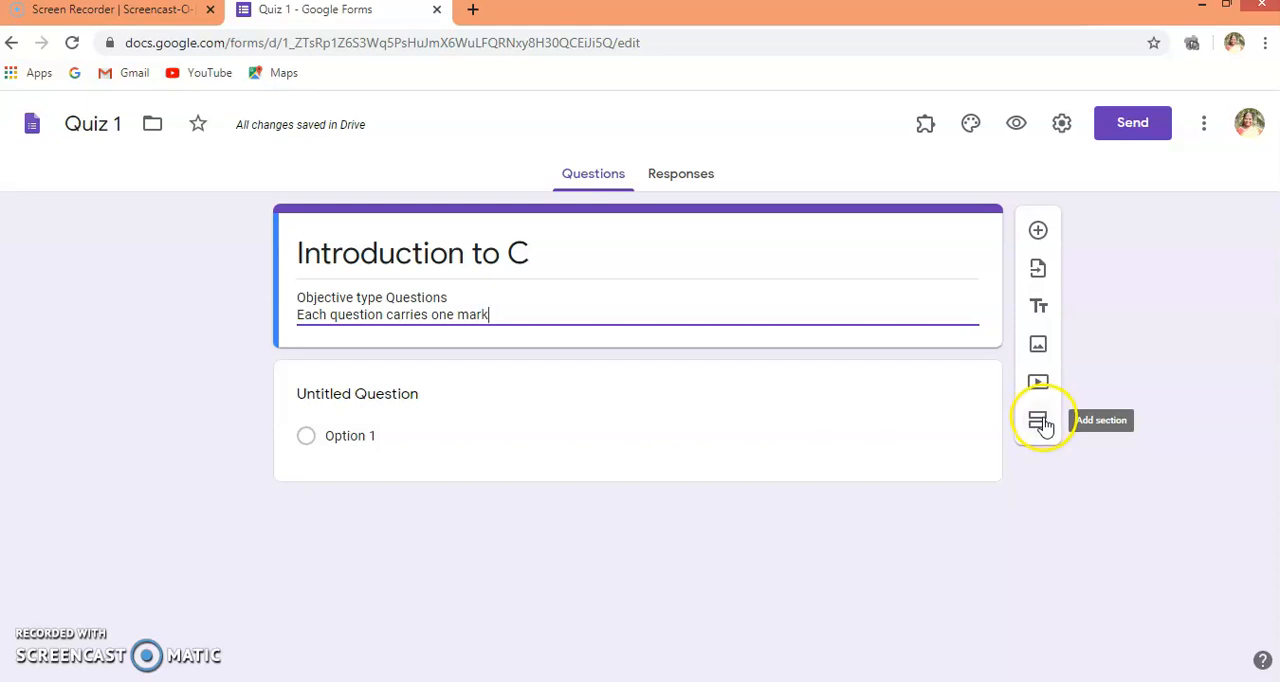
{"action": "mouse_move", "coordinate": [1038, 420]}
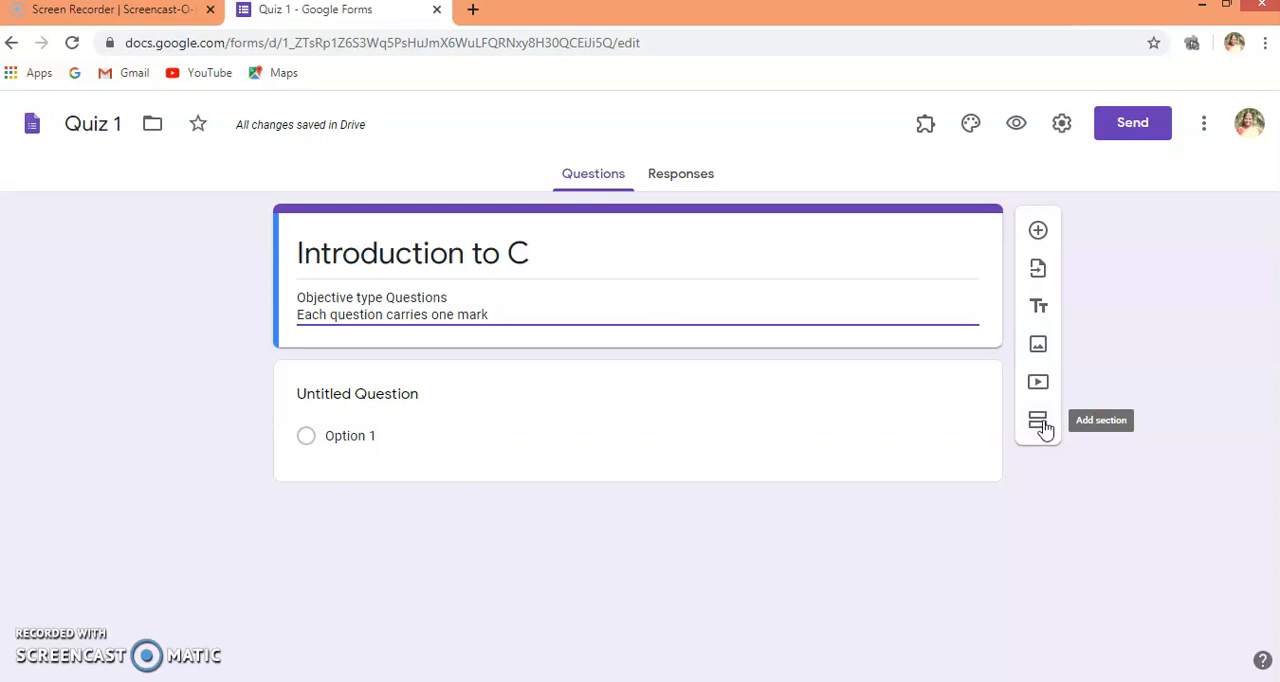
{"action": "mouse_move", "coordinate": [972, 124]}
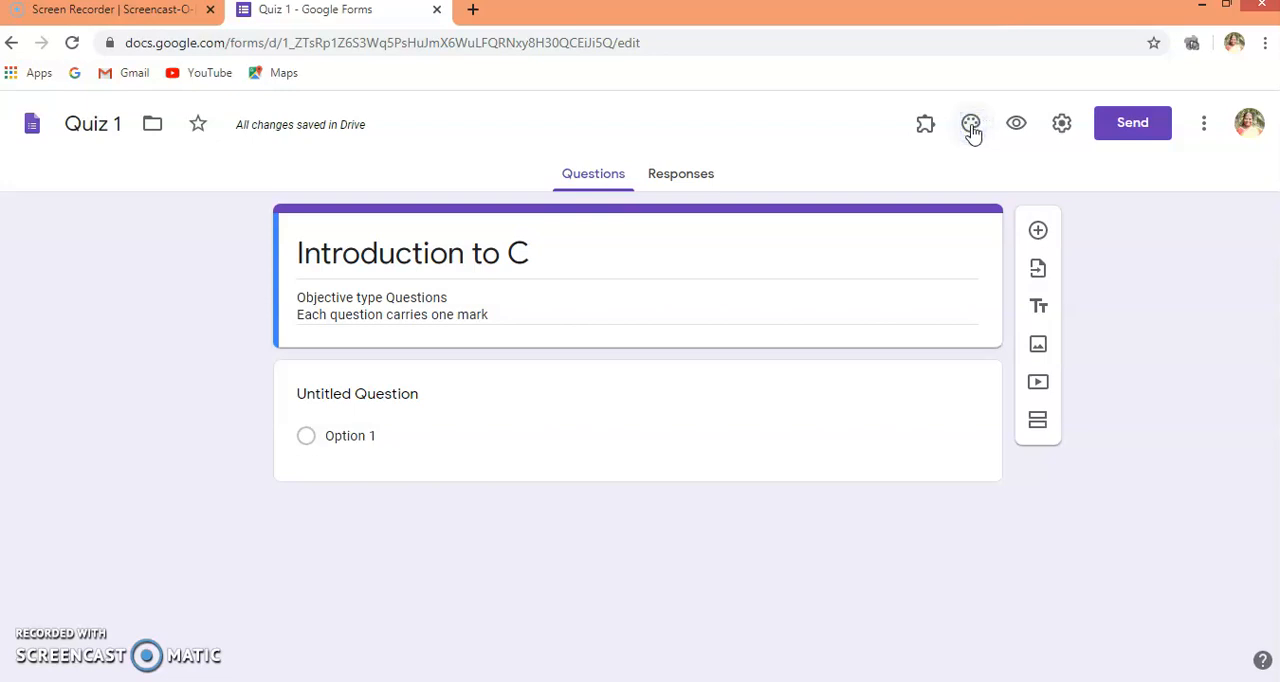
{"action": "mouse_move", "coordinate": [1016, 124]}
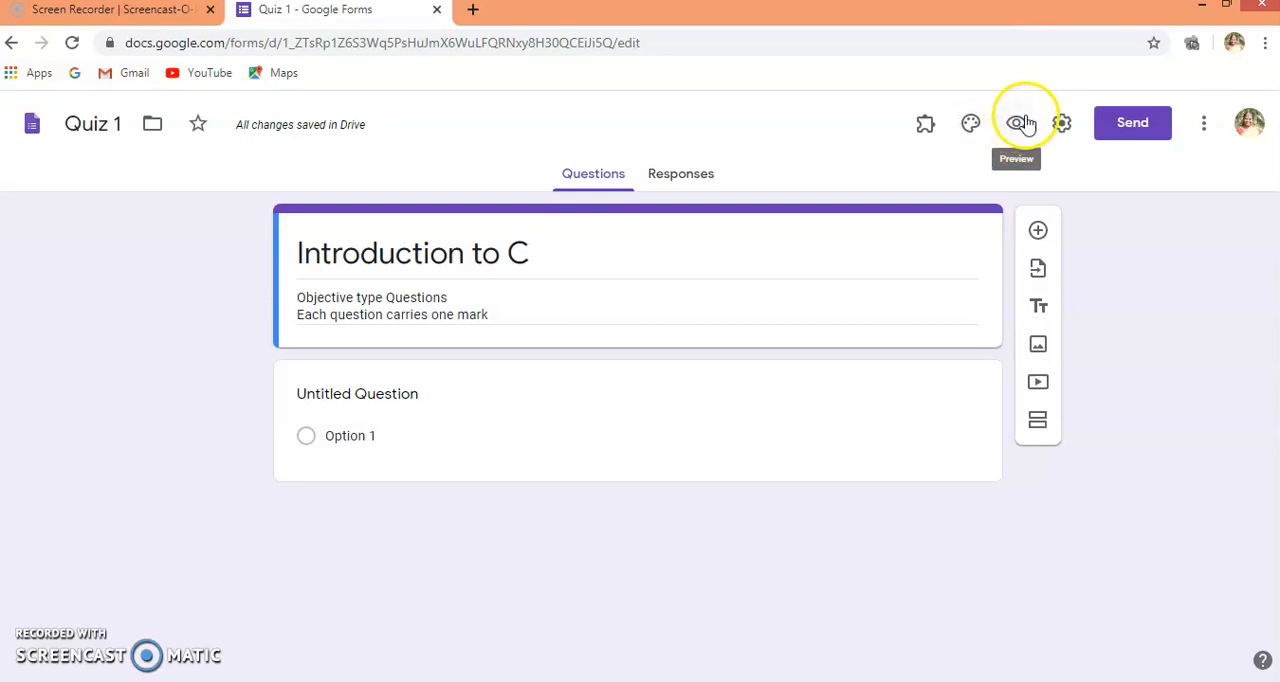
{"action": "mouse_move", "coordinate": [1016, 124]}
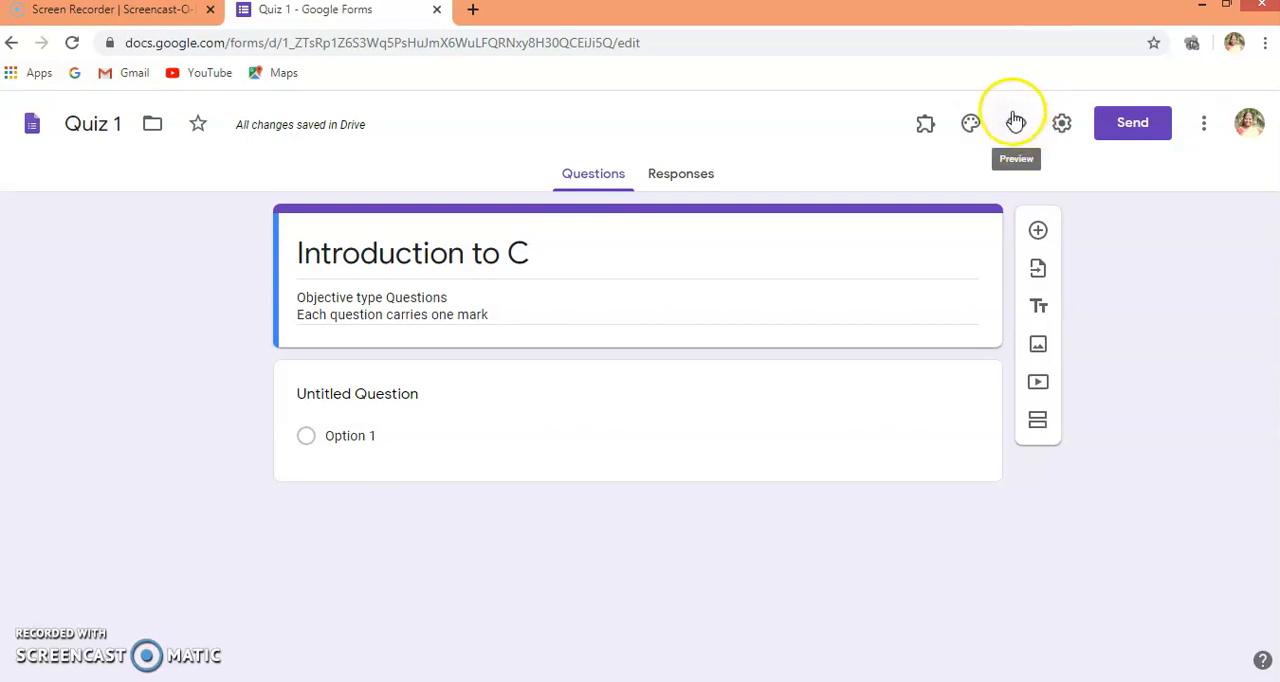
{"action": "mouse_move", "coordinate": [1060, 122]}
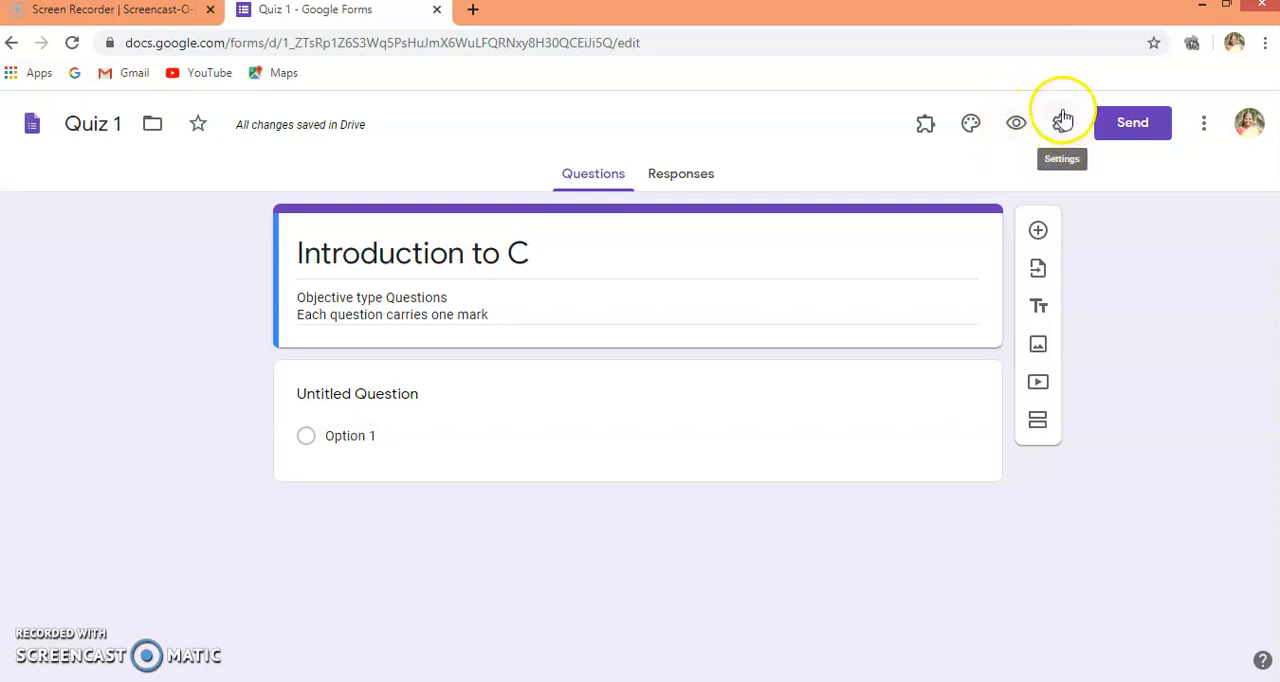
{"action": "mouse_move", "coordinate": [1060, 122]}
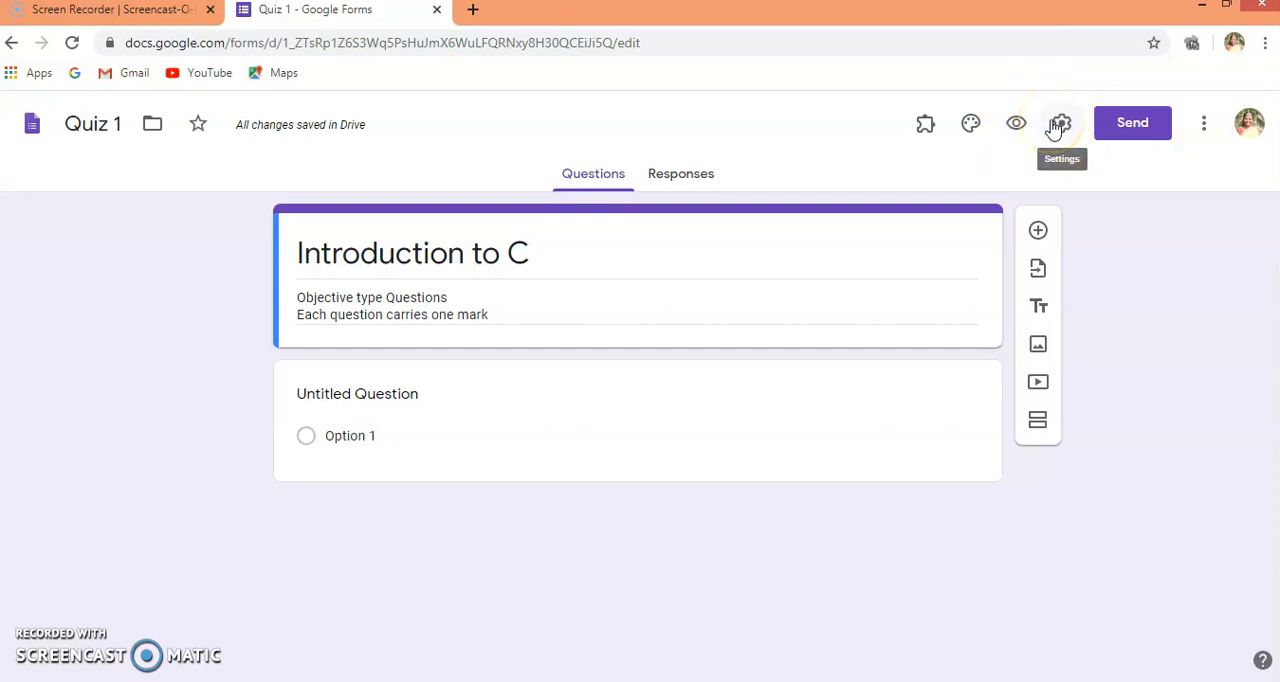
{"action": "mouse_move", "coordinate": [970, 124]}
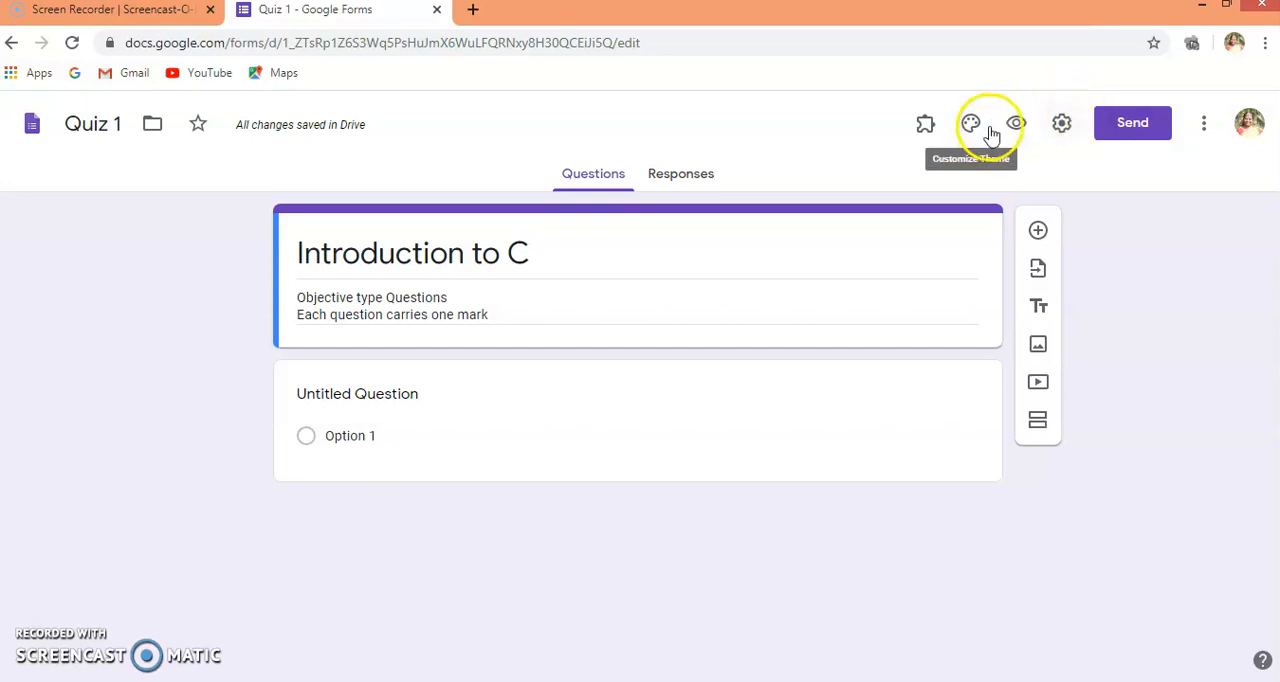